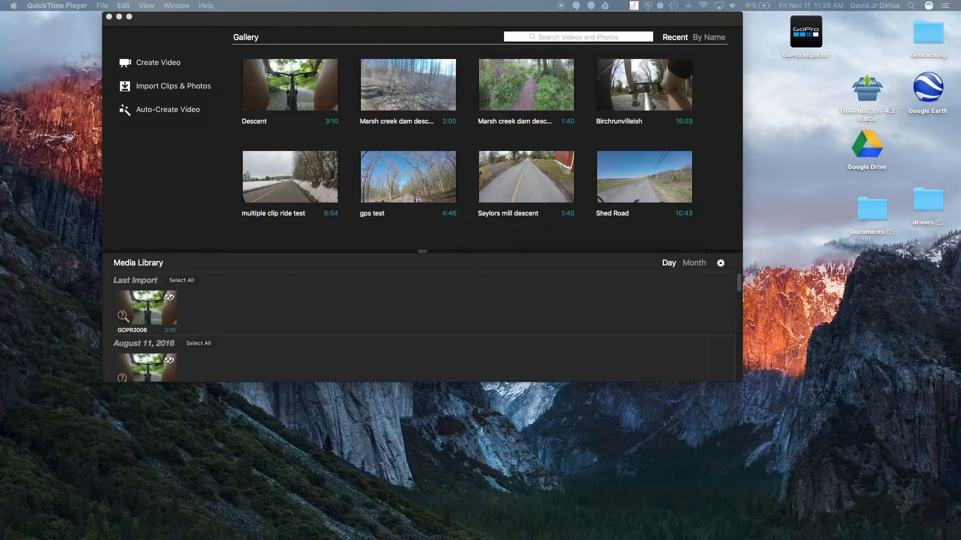
pyautogui.moveTo(342, 282)
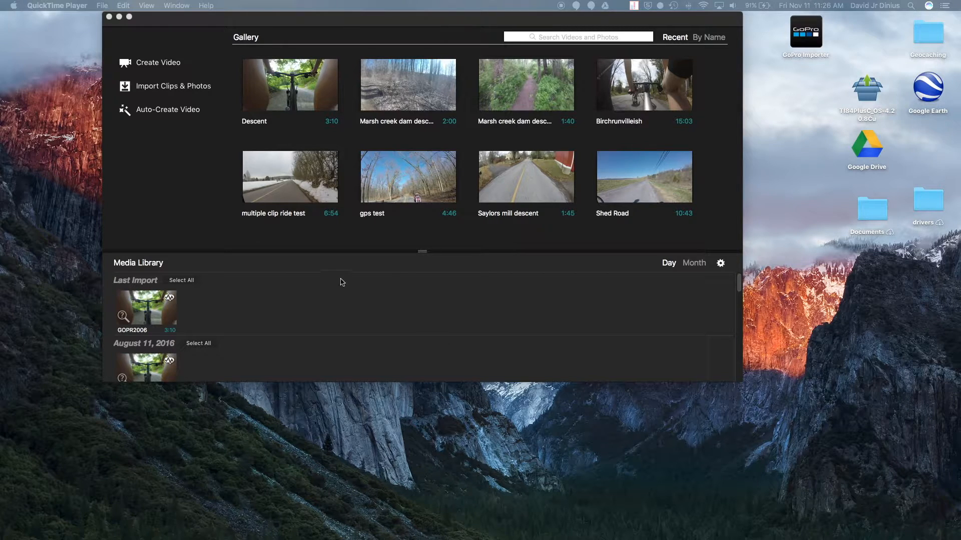
pyautogui.moveTo(462, 259)
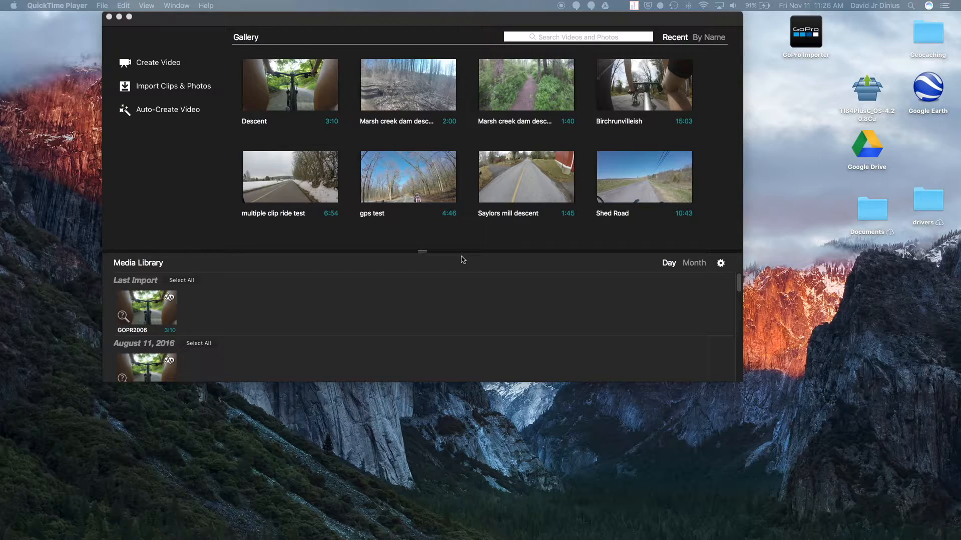
pyautogui.moveTo(344, 306)
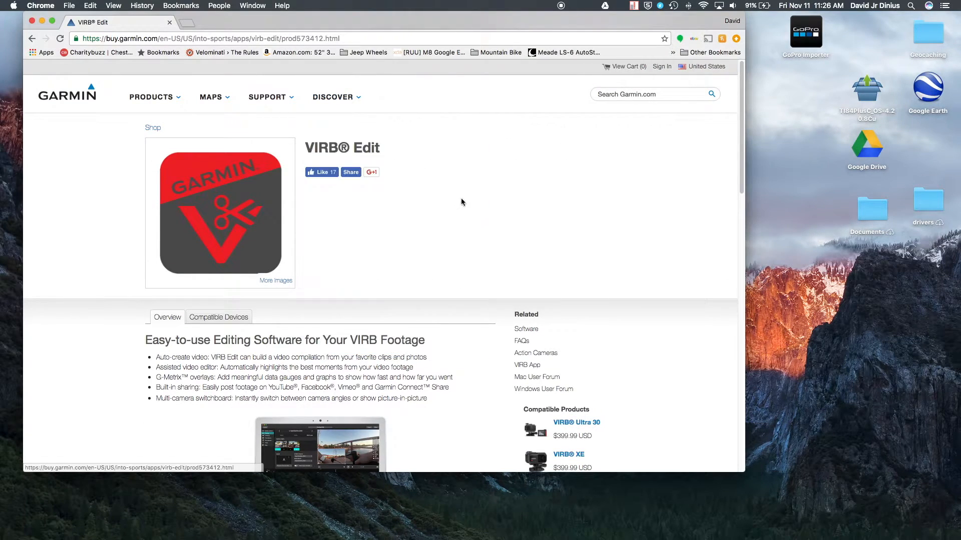
# Step: Scroll the Garmin VIRB Edit page down to the Download Now buttons and back to the gallery
pyautogui.scroll(-3)
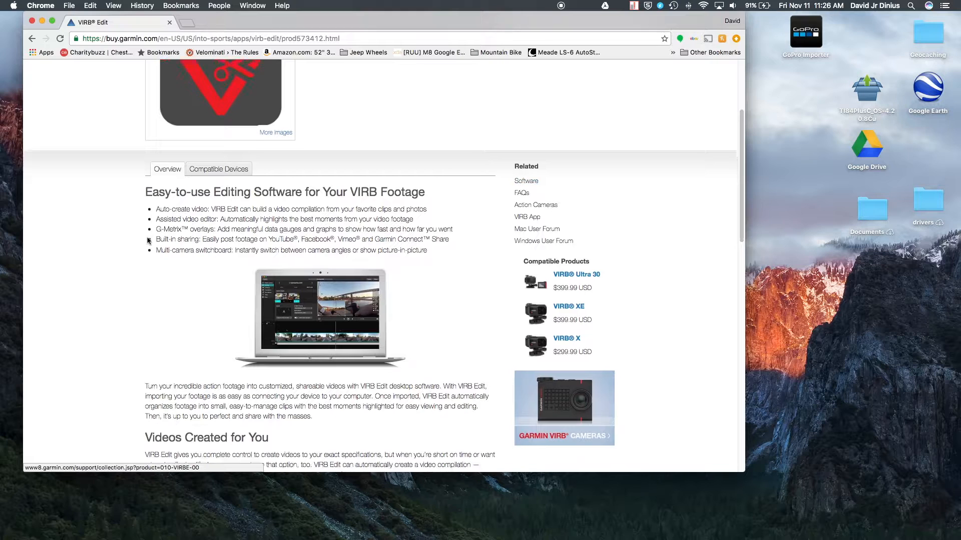
pyautogui.scroll(-3)
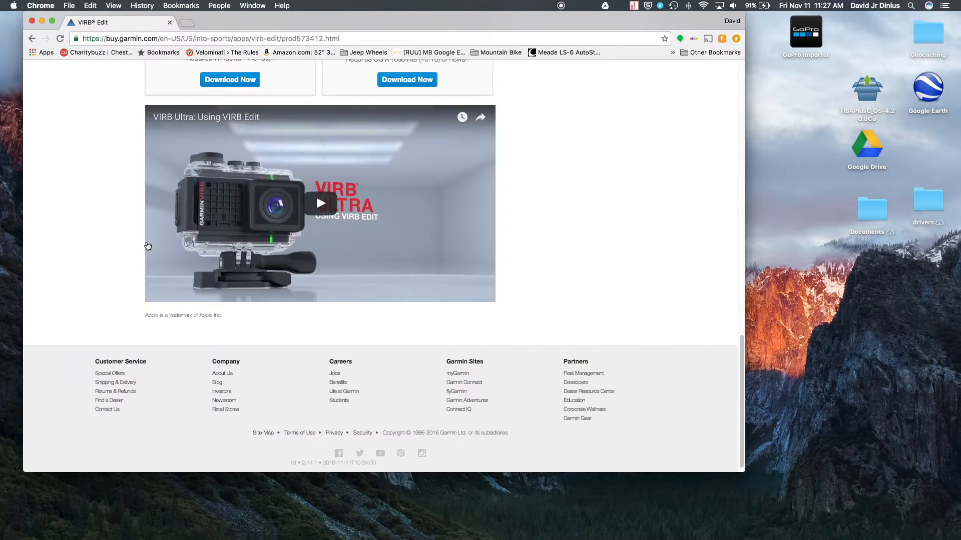
pyautogui.scroll(3)
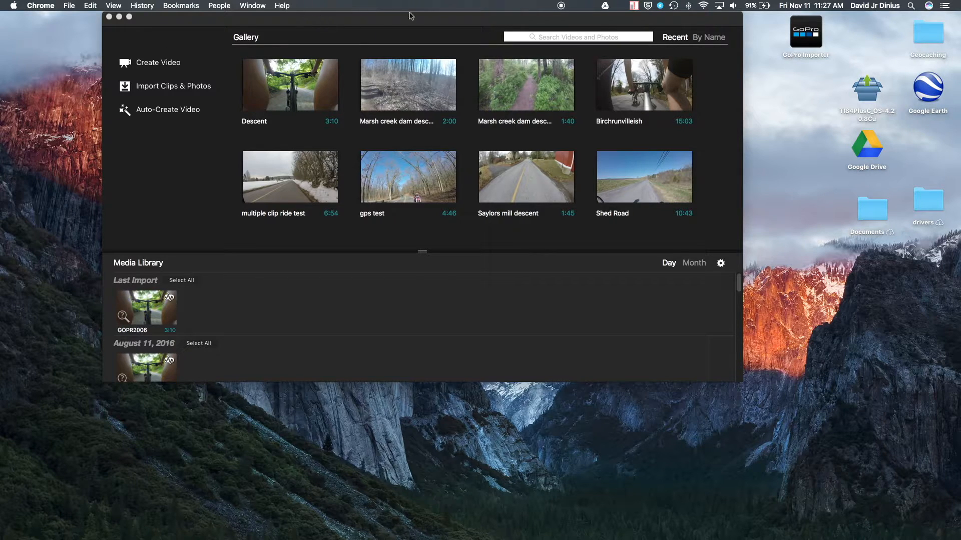
pyautogui.moveTo(417, 25)
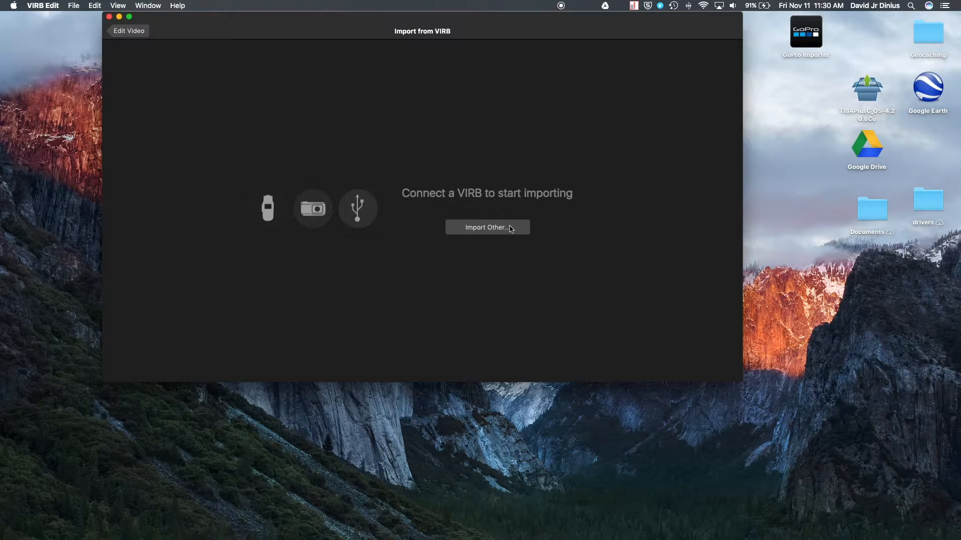
pyautogui.moveTo(305, 221)
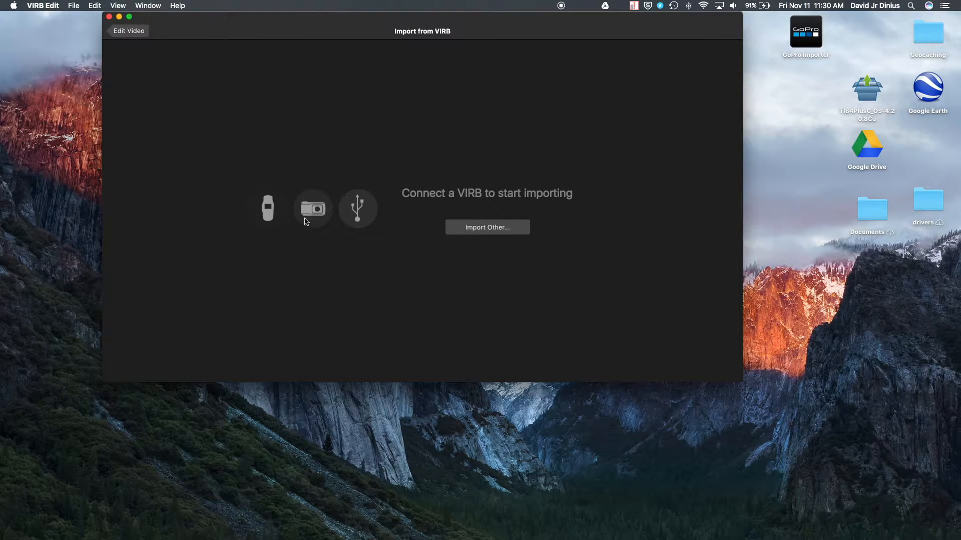
pyautogui.moveTo(367, 210)
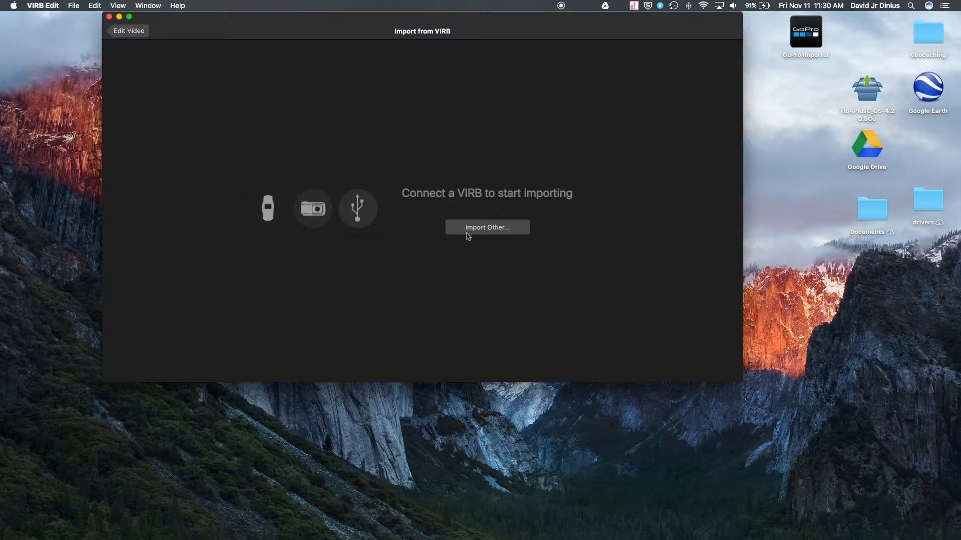
pyautogui.moveTo(490, 231)
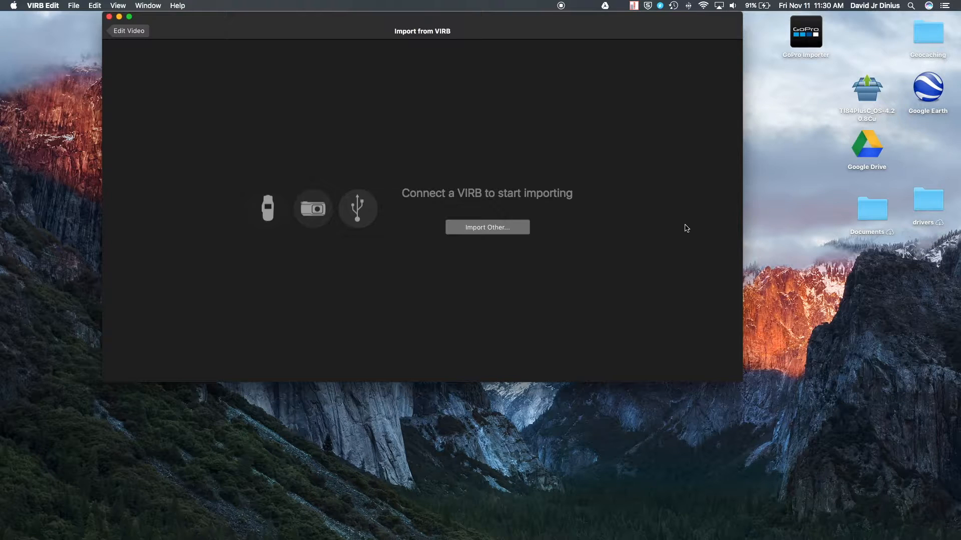
# Step: Choose Import Other to browse the computer for clips instead of a VIRB device
pyautogui.click(487, 227)
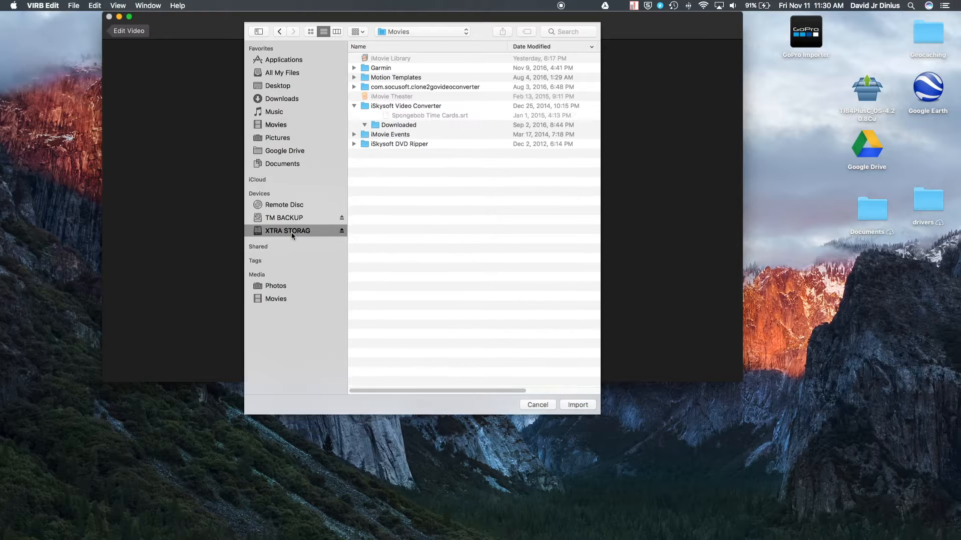
pyautogui.click(288, 230)
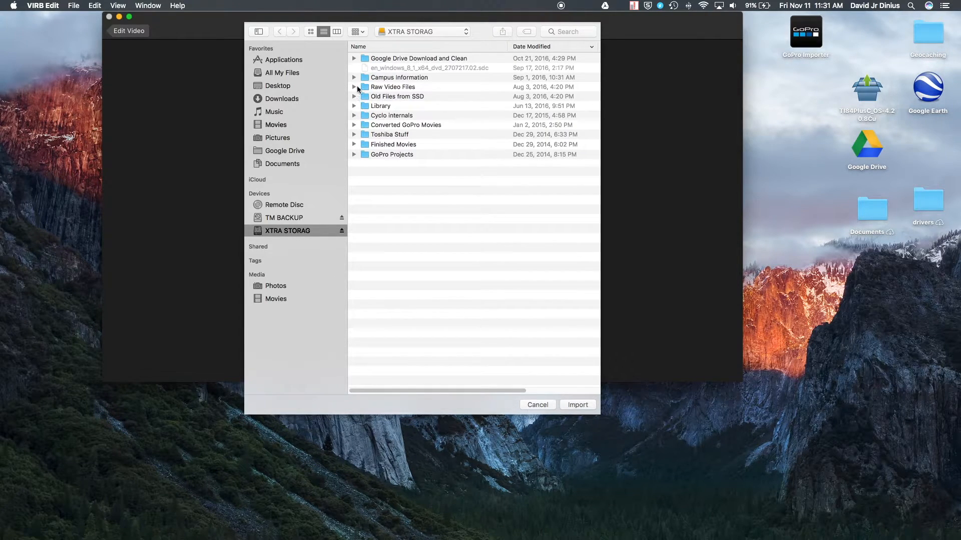
pyautogui.click(353, 86)
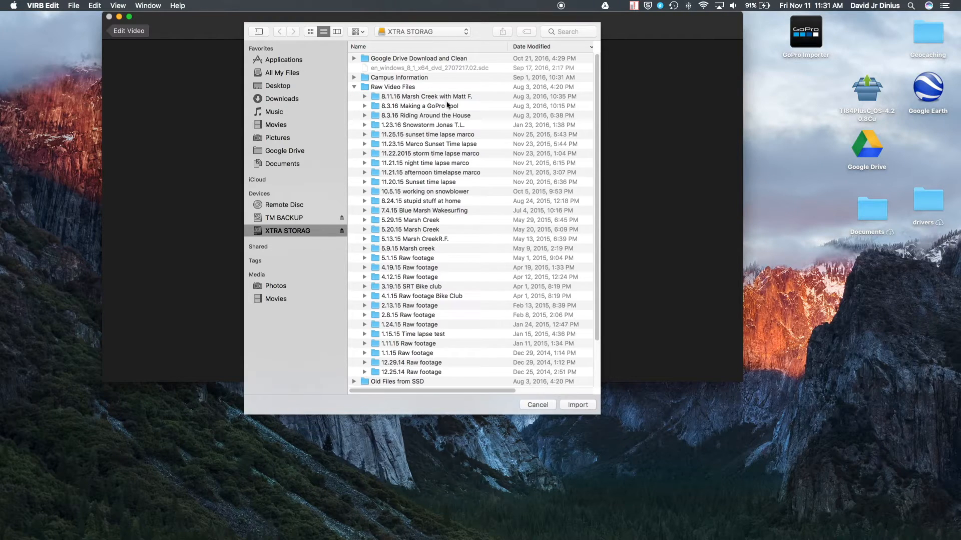
pyautogui.scroll(-3)
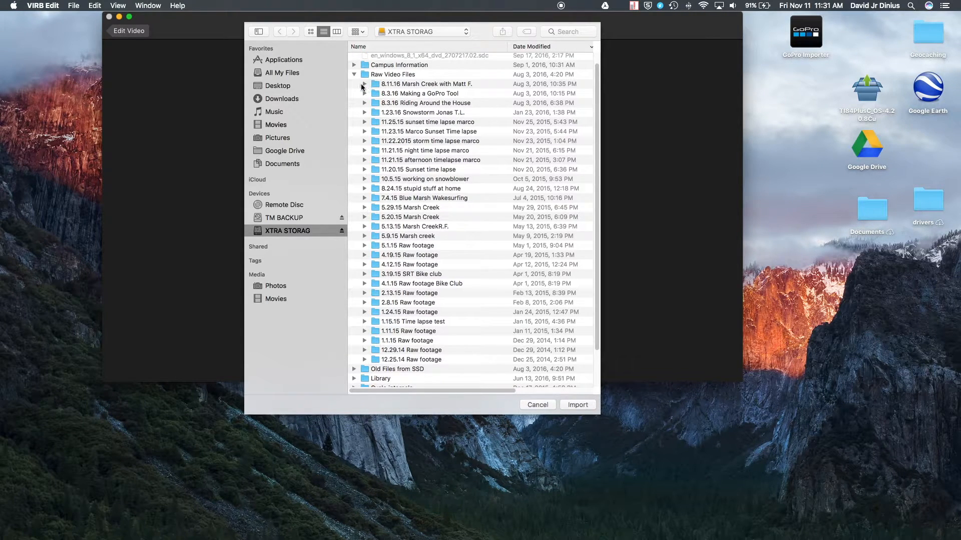
pyautogui.click(365, 85)
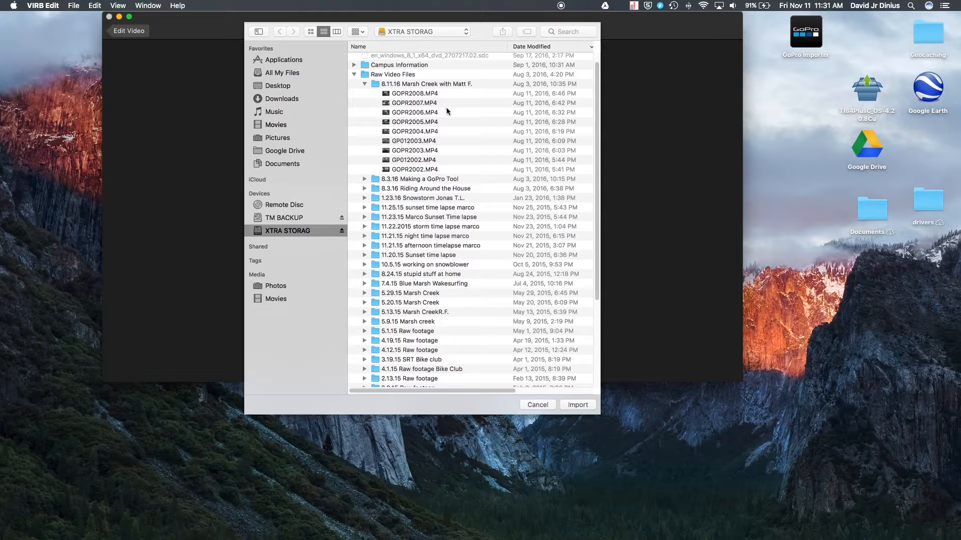
pyautogui.click(415, 112)
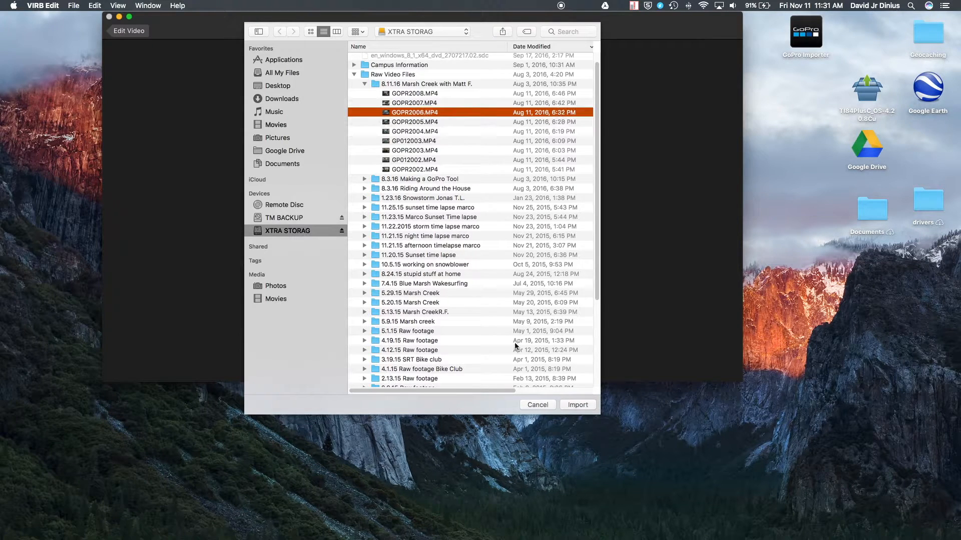
# Step: Import the selected clip with Import Only, leaving it in place without copying
pyautogui.click(537, 405)
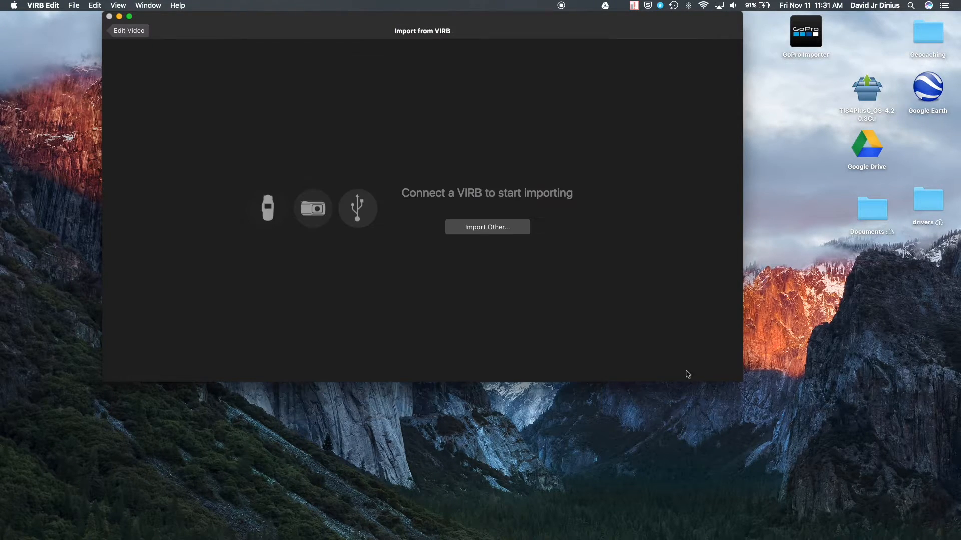
pyautogui.click(487, 227)
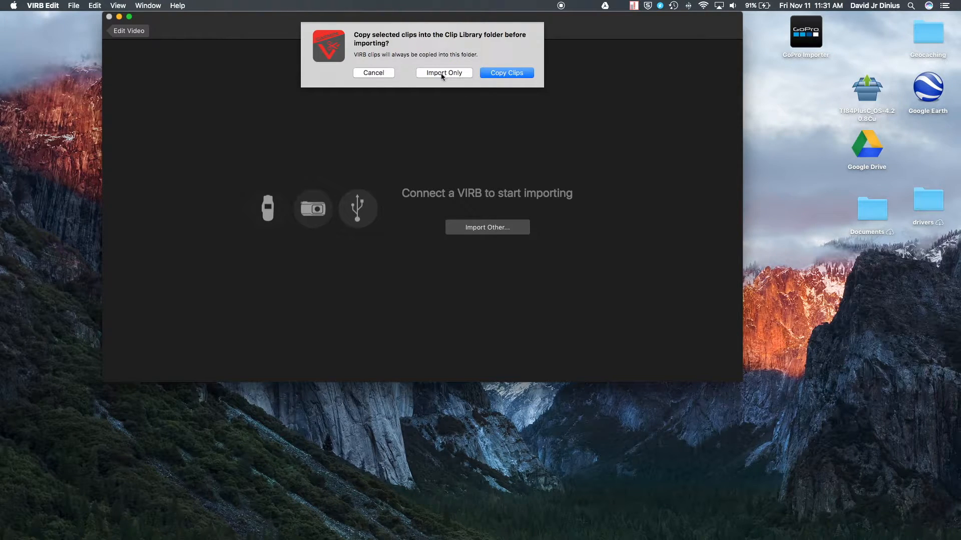
pyautogui.click(443, 72)
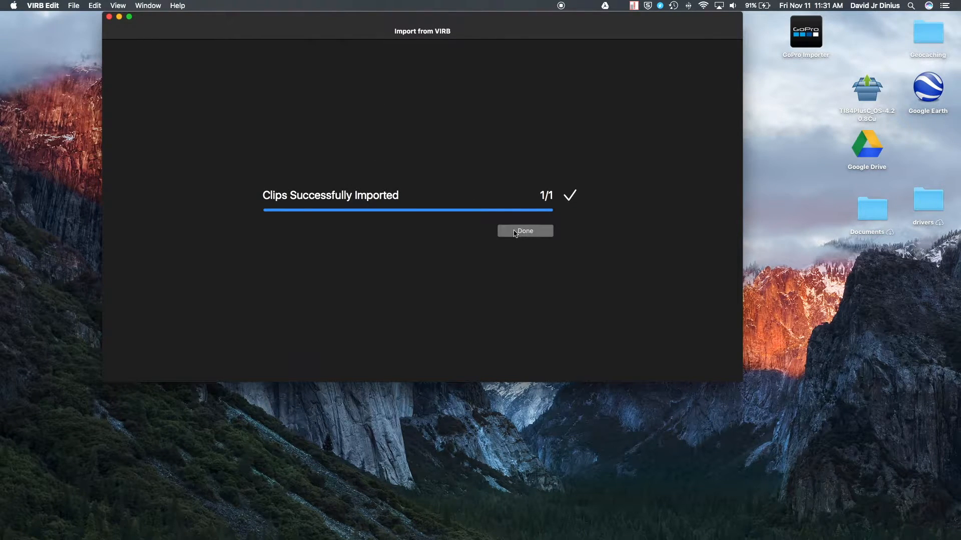
# Step: Finish the import and place GOPR2006 from Last Import onto the video timeline
pyautogui.click(525, 231)
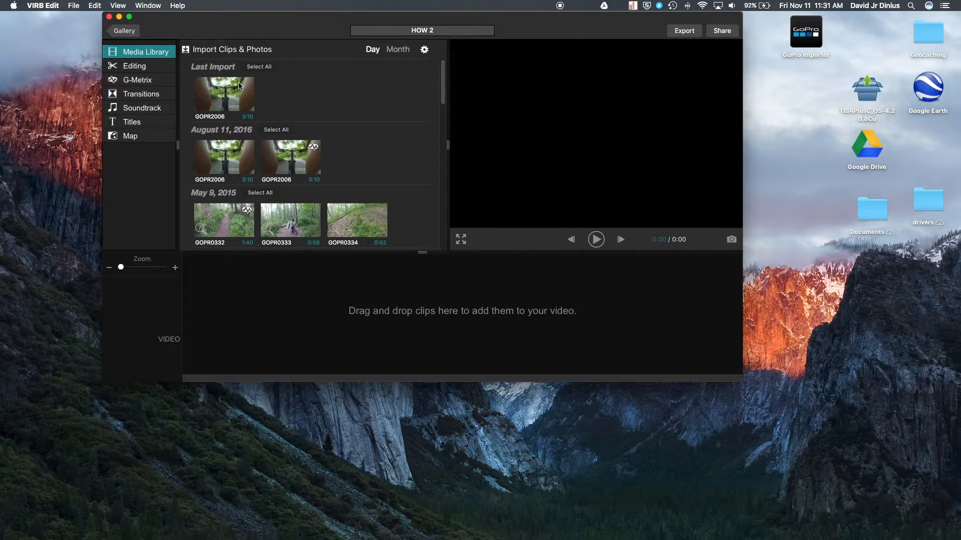
pyautogui.moveTo(249, 151)
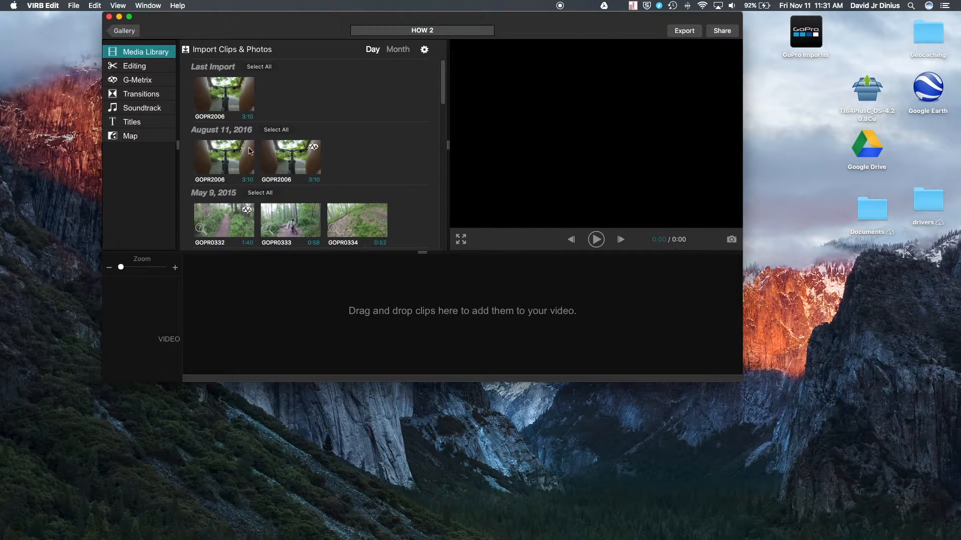
pyautogui.click(290, 158)
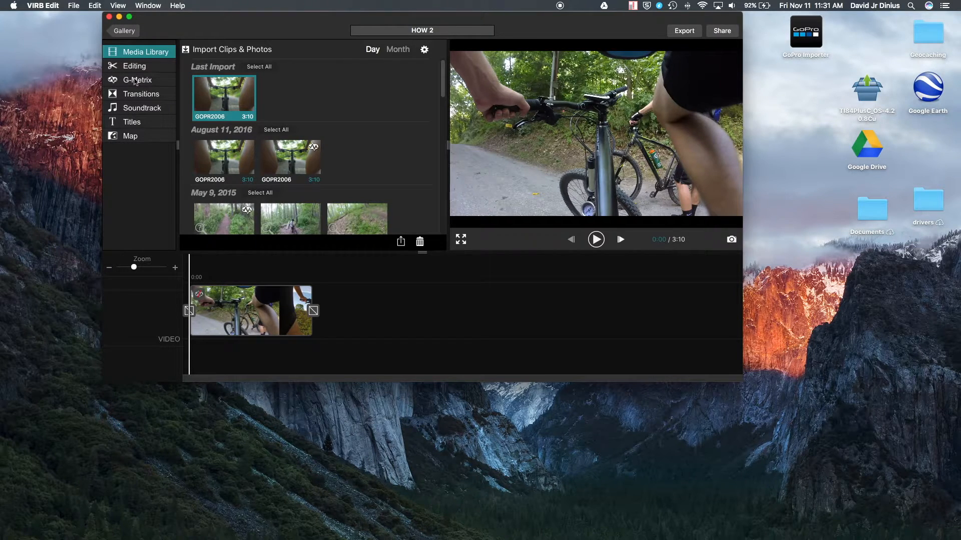
# Step: Go to G-Metrix > Data and start Import G-Metrix to choose a GPS log
pyautogui.click(138, 80)
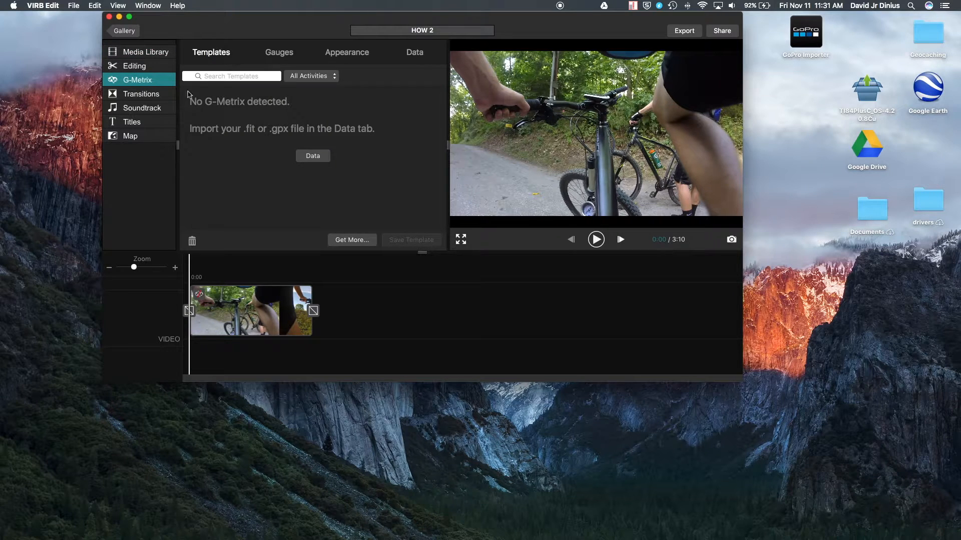
pyautogui.moveTo(242, 103)
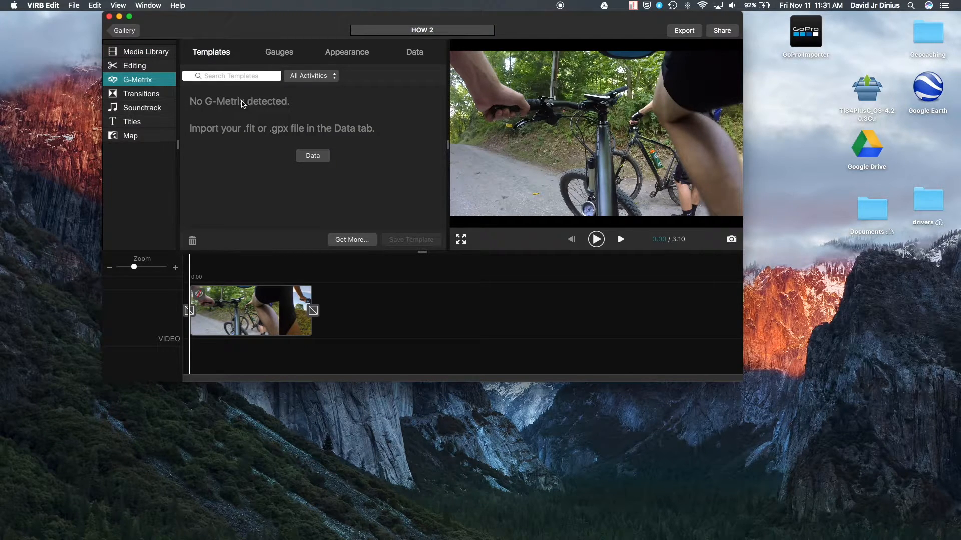
pyautogui.moveTo(360, 136)
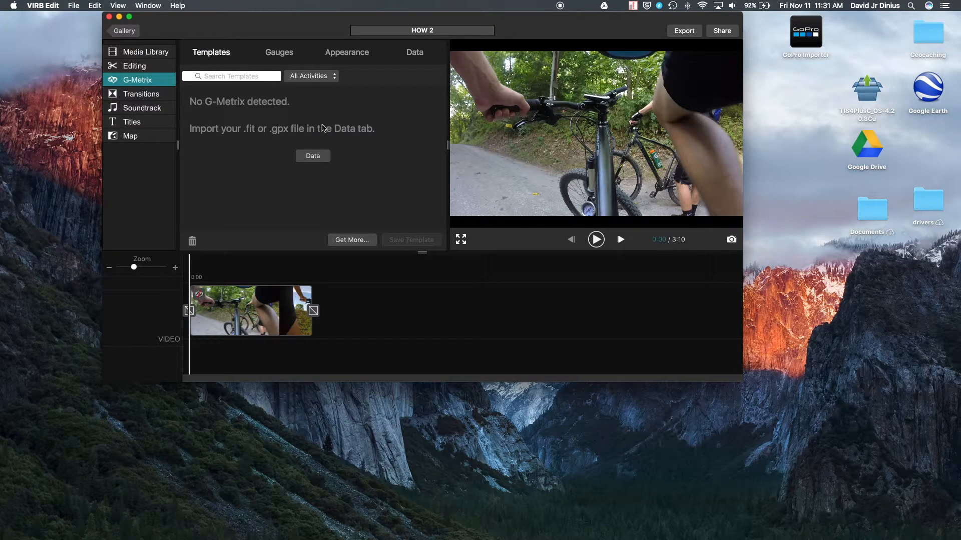
pyautogui.moveTo(328, 239)
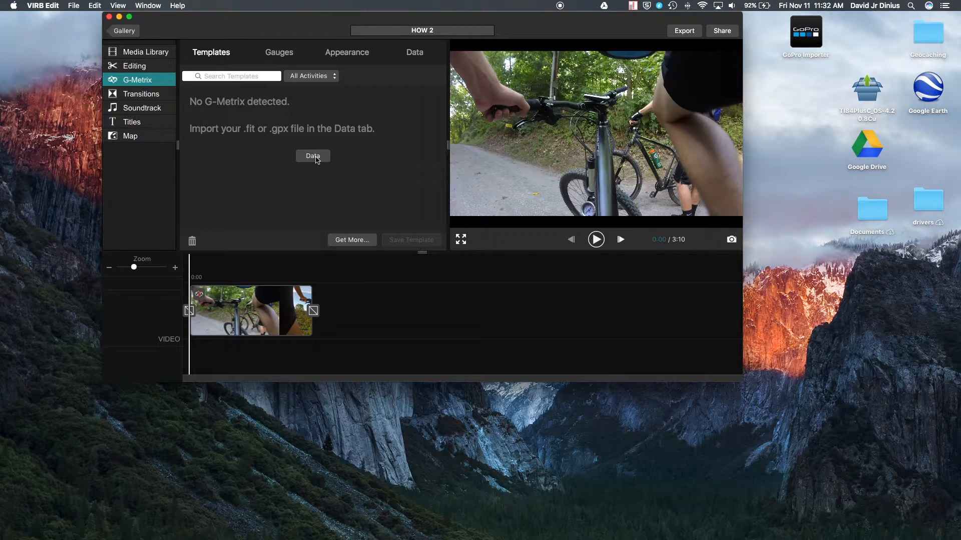
pyautogui.click(414, 52)
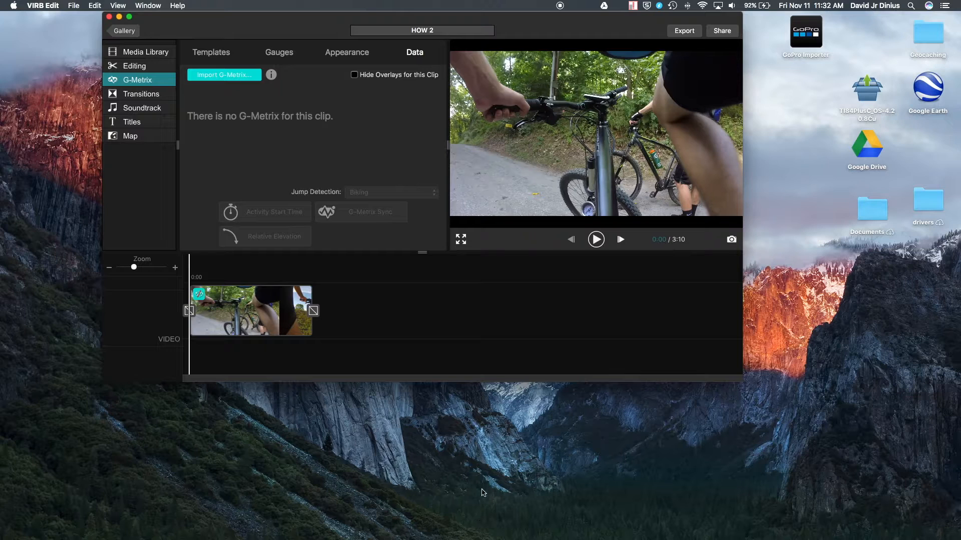
pyautogui.click(223, 74)
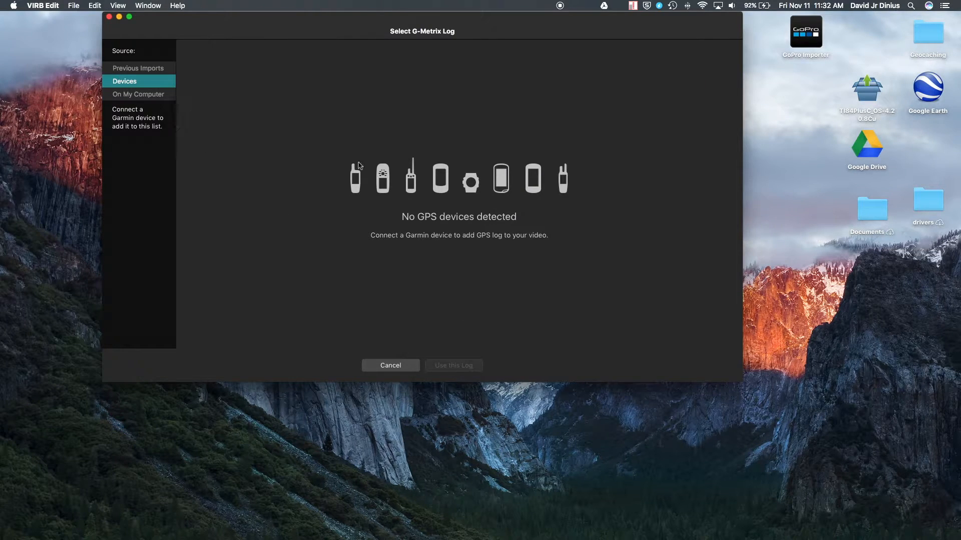
pyautogui.moveTo(462, 233)
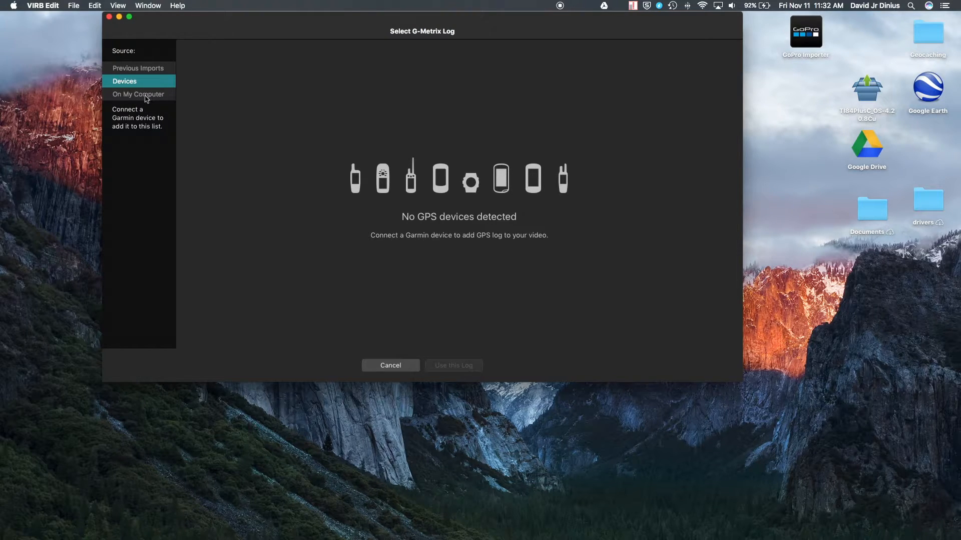
# Step: Choose On My Computer and open Slow_ride_with_Matt (1).gpx from the Downloads folder
pyautogui.click(138, 94)
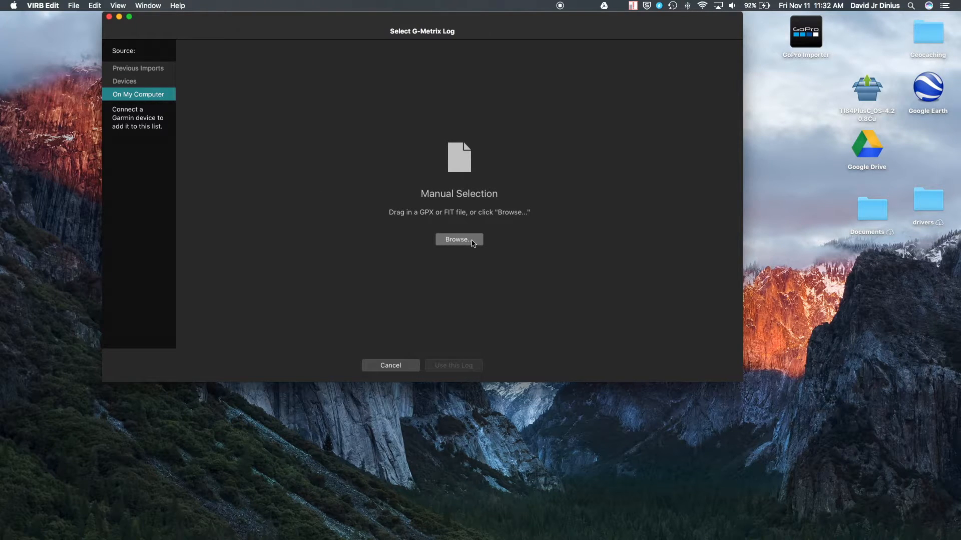
pyautogui.click(460, 240)
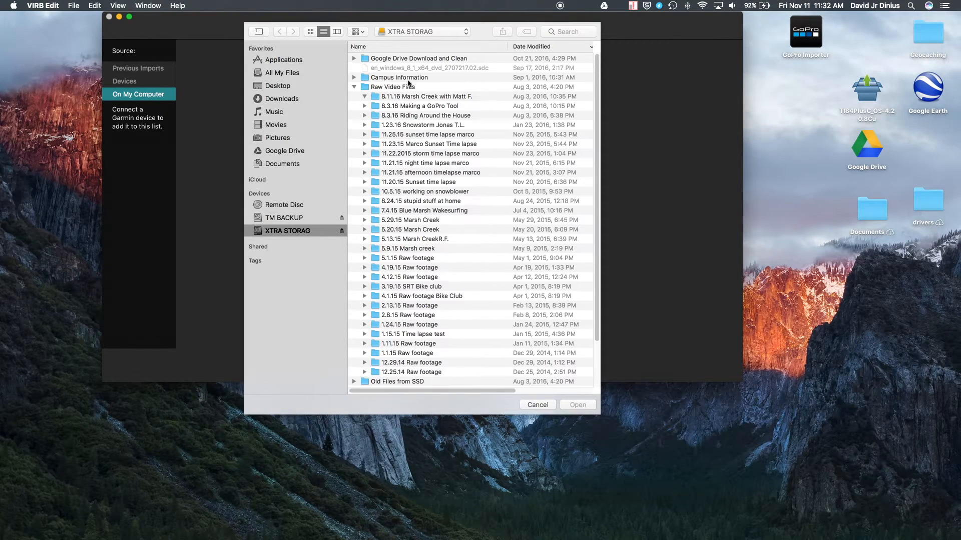
pyautogui.click(364, 96)
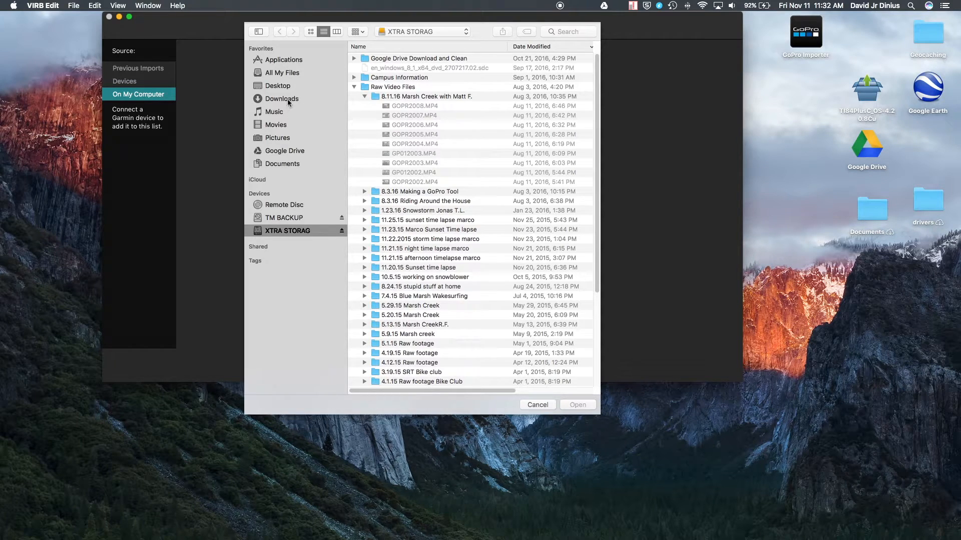
pyautogui.click(283, 99)
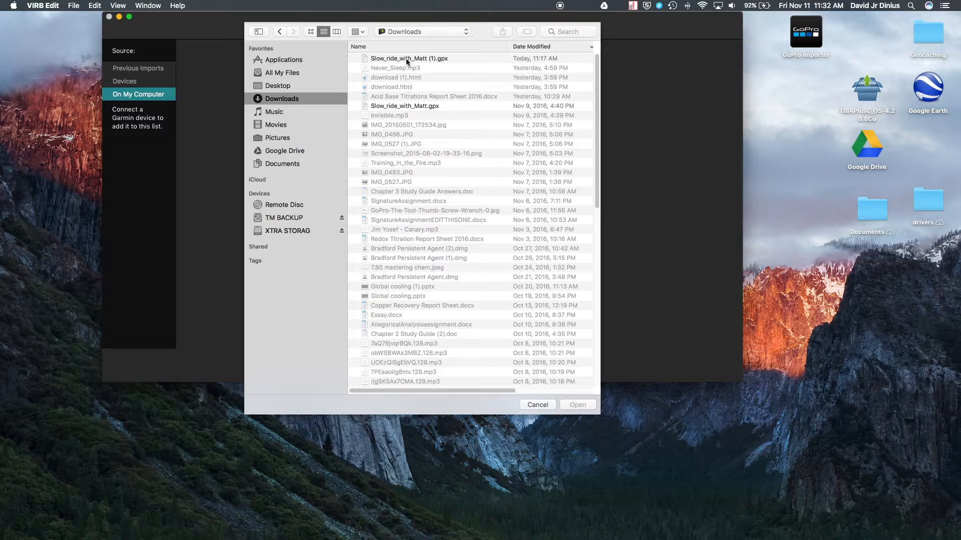
pyautogui.moveTo(435, 49)
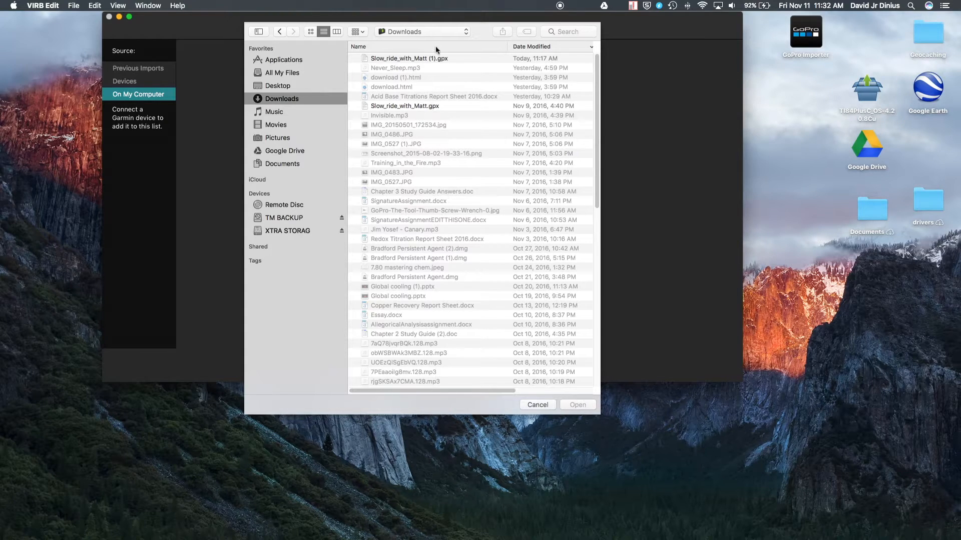
pyautogui.click(409, 58)
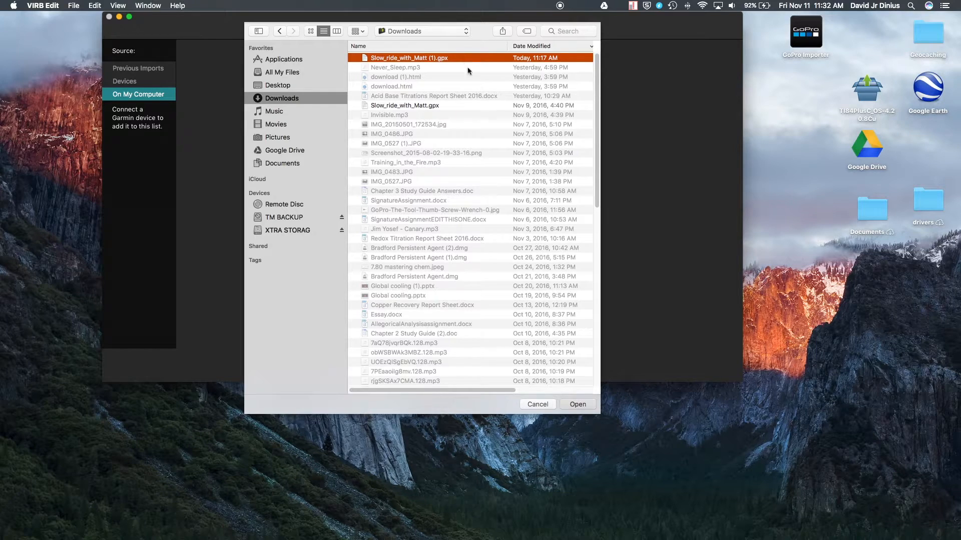
pyautogui.click(577, 403)
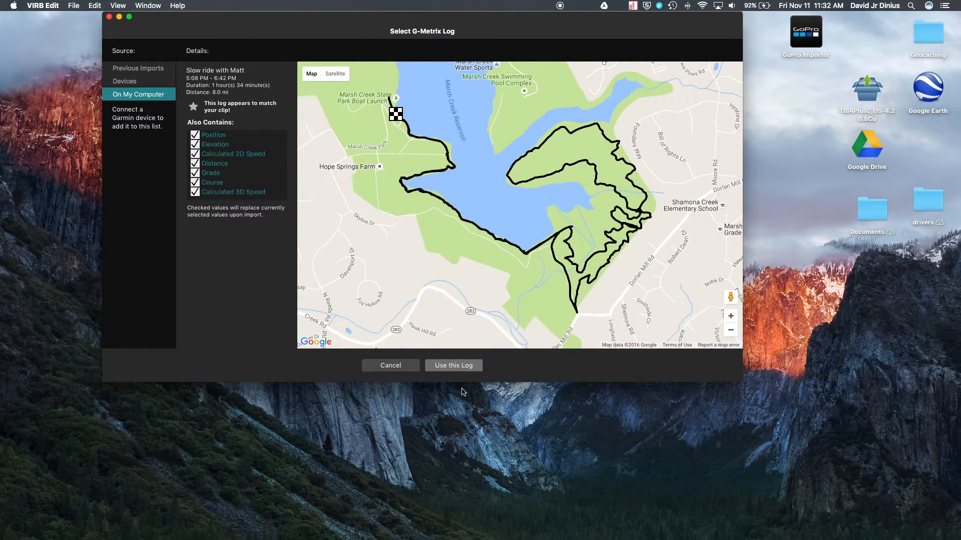
pyautogui.moveTo(173, 223)
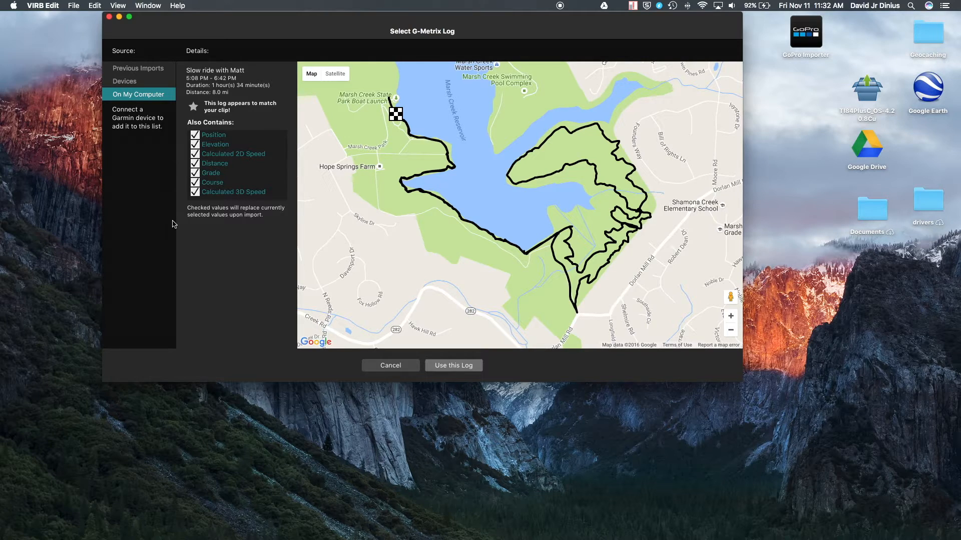
# Step: Apply the Slow ride with Matt log to the clip with Use this Log
pyautogui.click(453, 365)
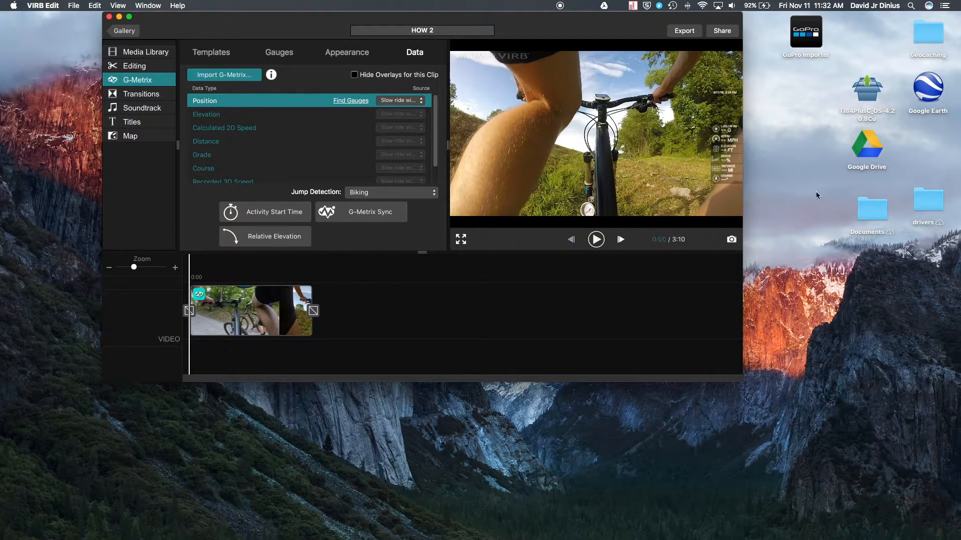
# Step: Check the ride position on the map, return to G-Metrix data and start G-Metrix Sync
pyautogui.click(216, 311)
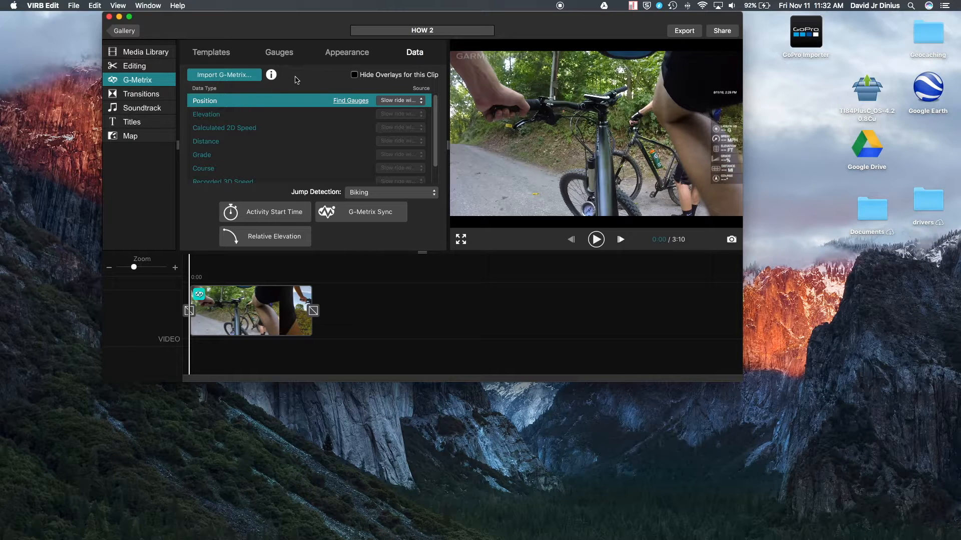
pyautogui.click(130, 136)
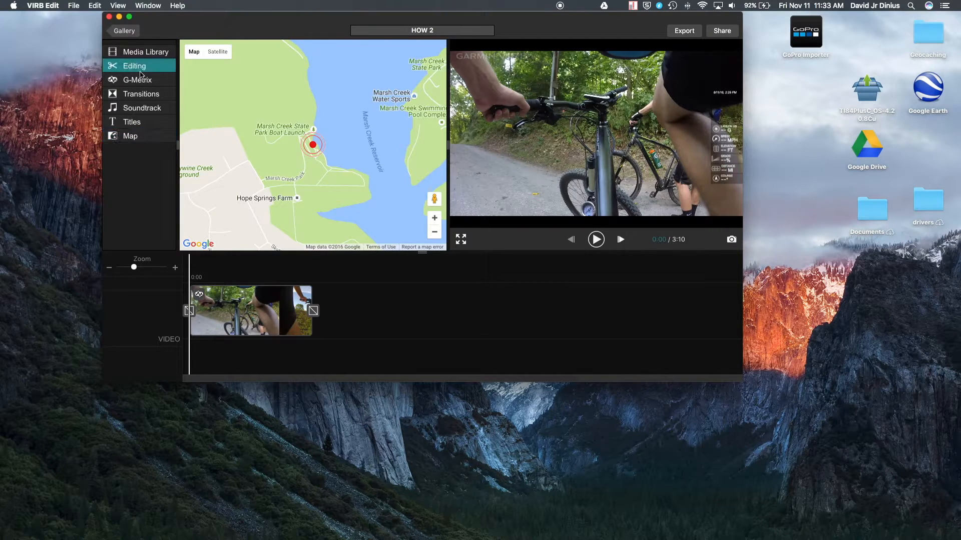
pyautogui.click(250, 311)
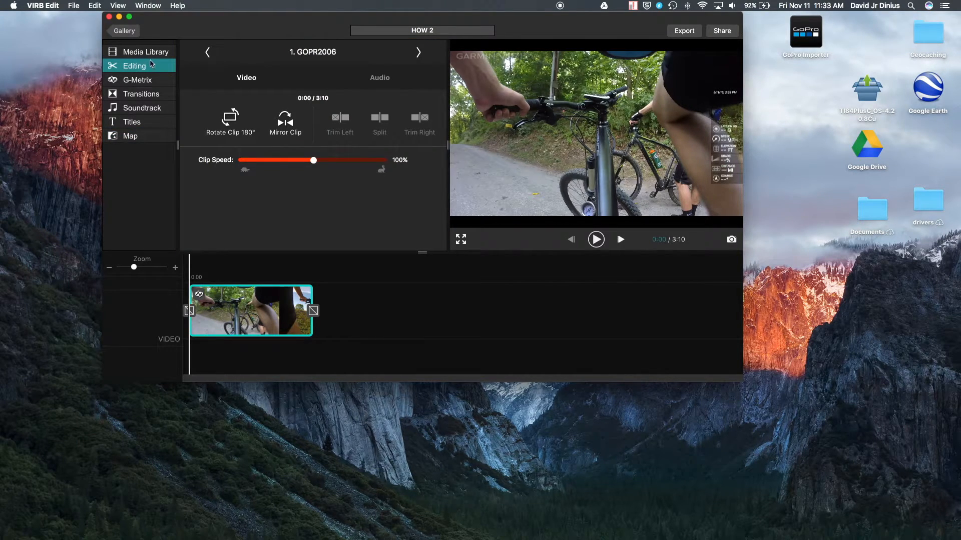
pyautogui.click(137, 80)
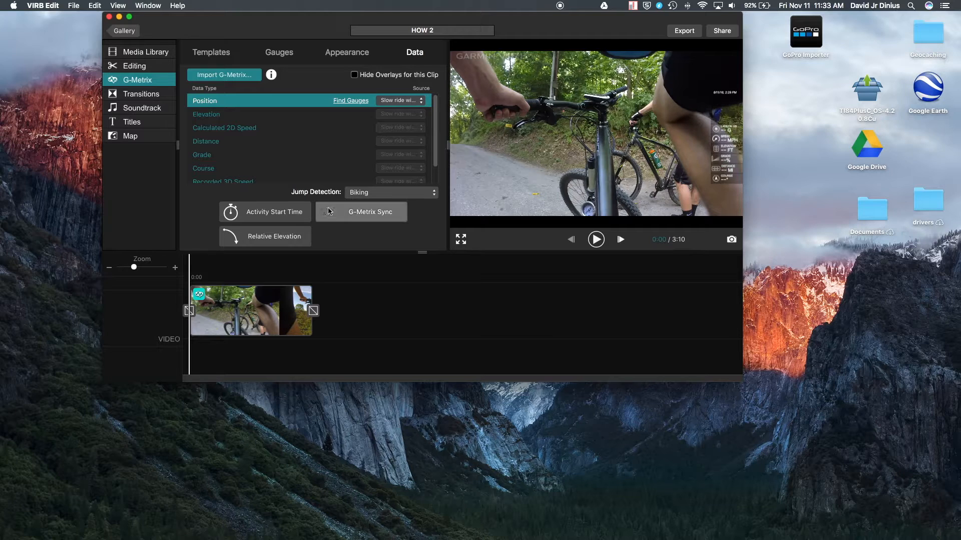
pyautogui.click(371, 211)
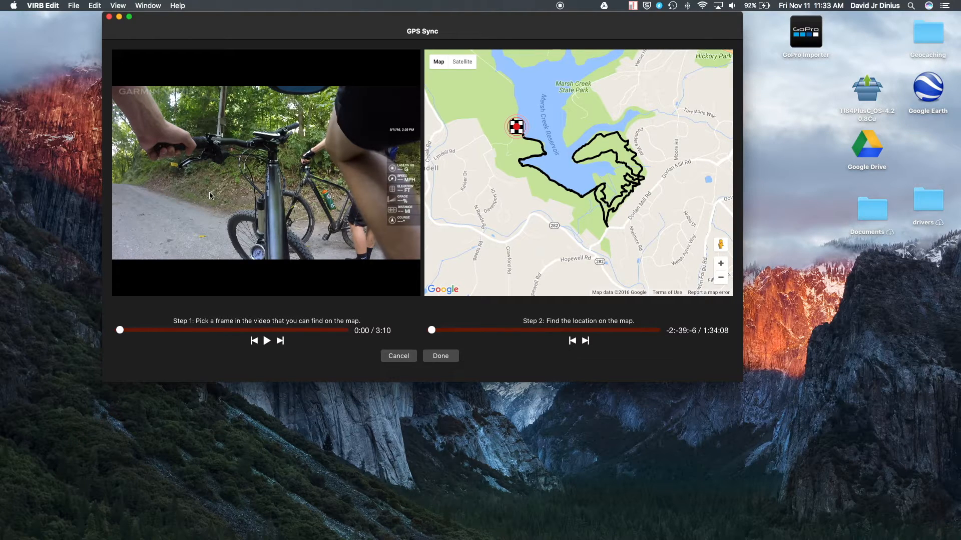
pyautogui.moveTo(122, 335)
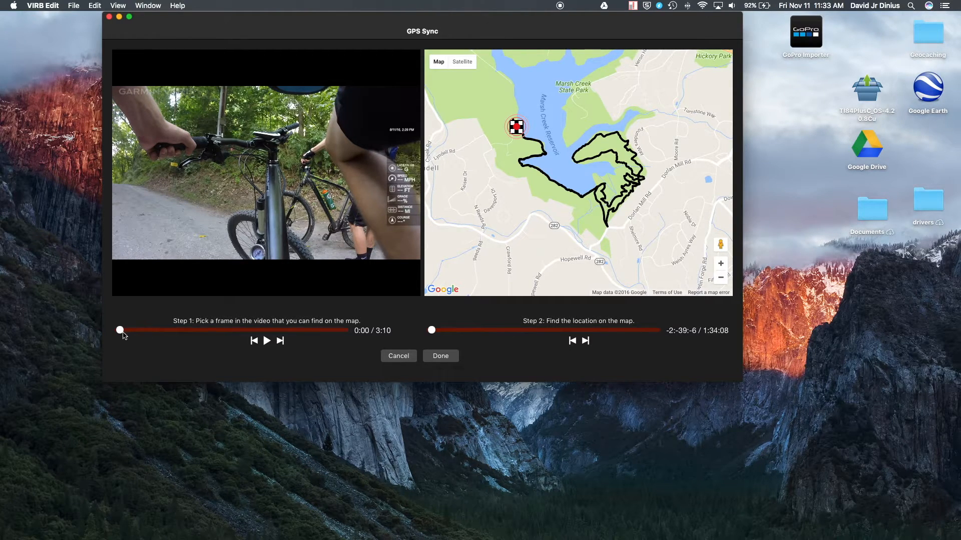
# Step: Scrub the Step 1 video slider until the clip rests on a recognizable frame at 0:50
pyautogui.moveTo(120, 330); pyautogui.dragTo(127, 330)
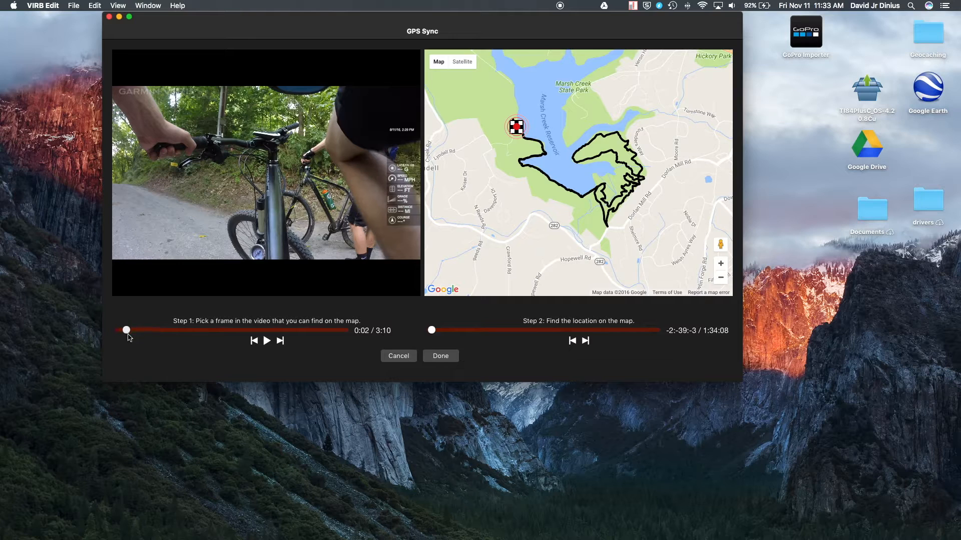
pyautogui.moveTo(126, 331); pyautogui.dragTo(179, 330)
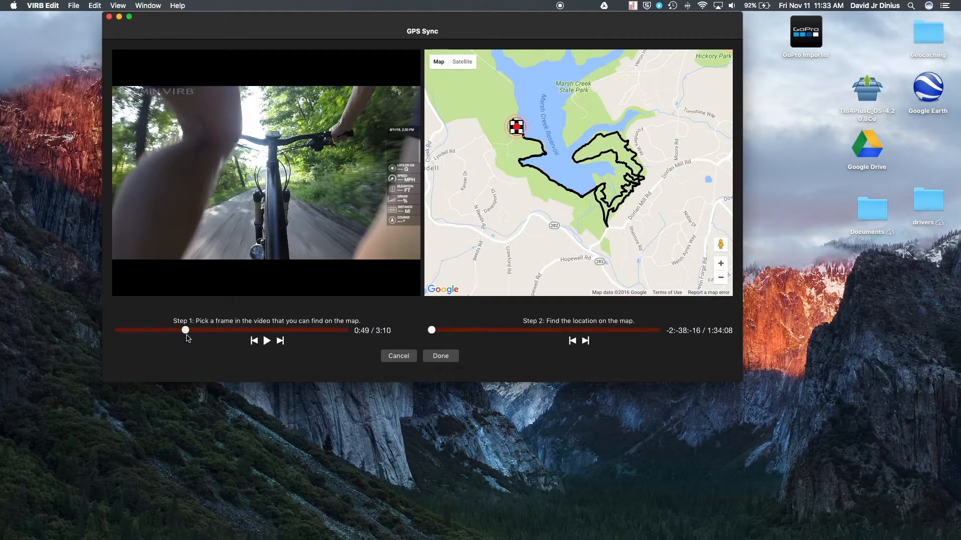
pyautogui.click(266, 342)
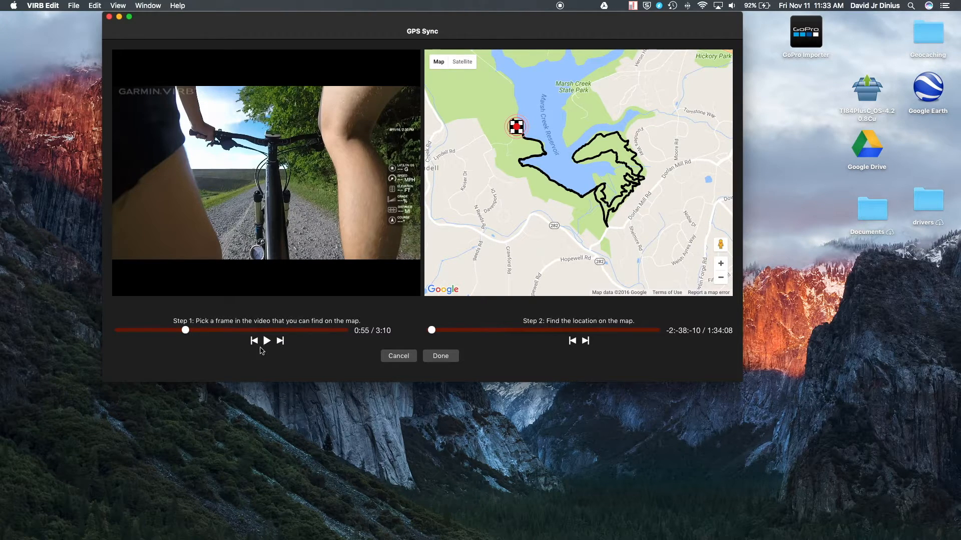
pyautogui.click(253, 340)
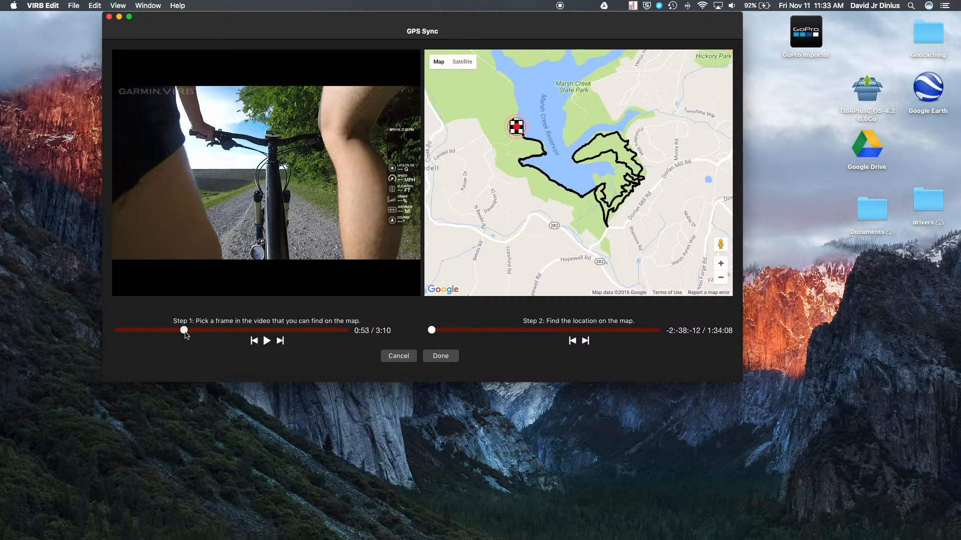
pyautogui.moveTo(184, 331); pyautogui.dragTo(180, 330)
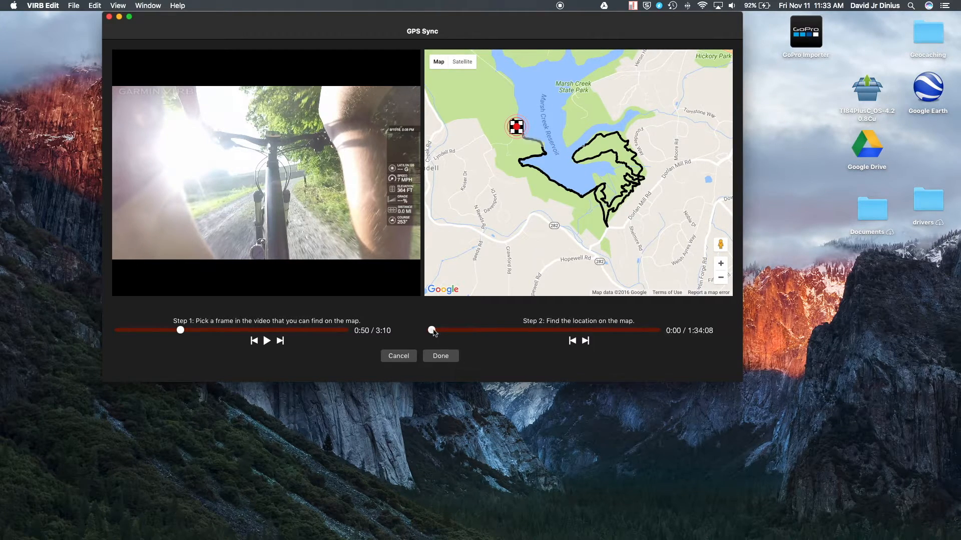
# Step: Drag the Step 2 log slider along the GPS track to around 1:19 into the ride
pyautogui.moveTo(430, 329); pyautogui.dragTo(488, 329)
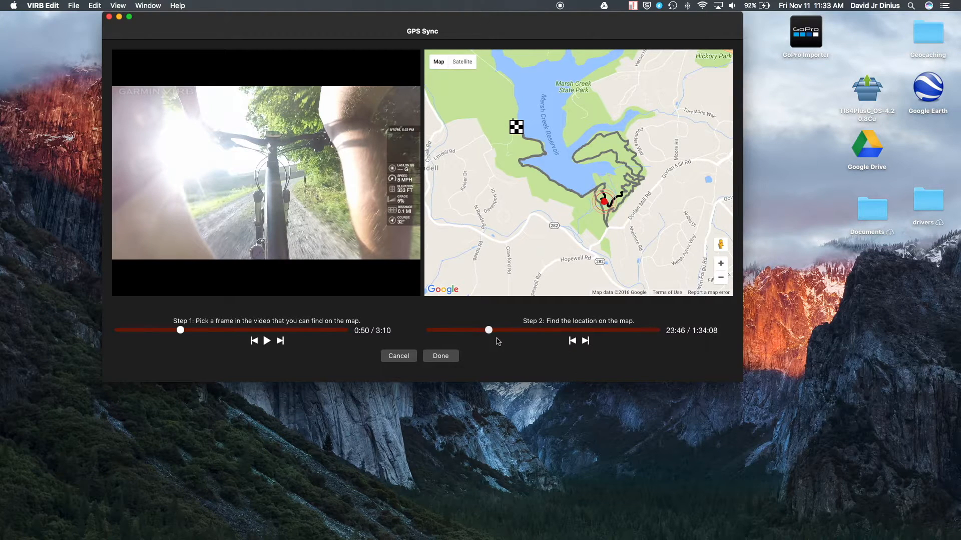
pyautogui.moveTo(489, 330); pyautogui.dragTo(588, 330)
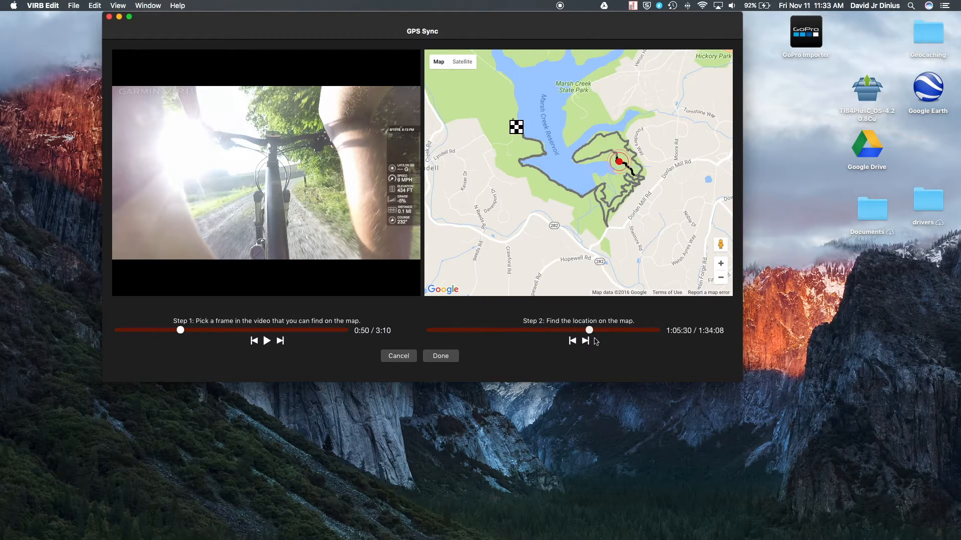
pyautogui.moveTo(589, 330); pyautogui.dragTo(615, 330)
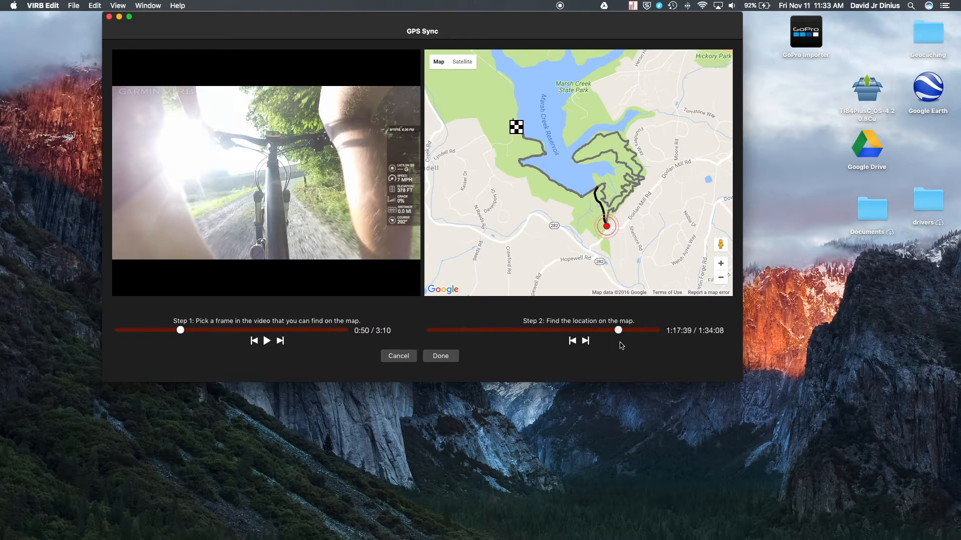
pyautogui.moveTo(617, 330); pyautogui.dragTo(622, 331)
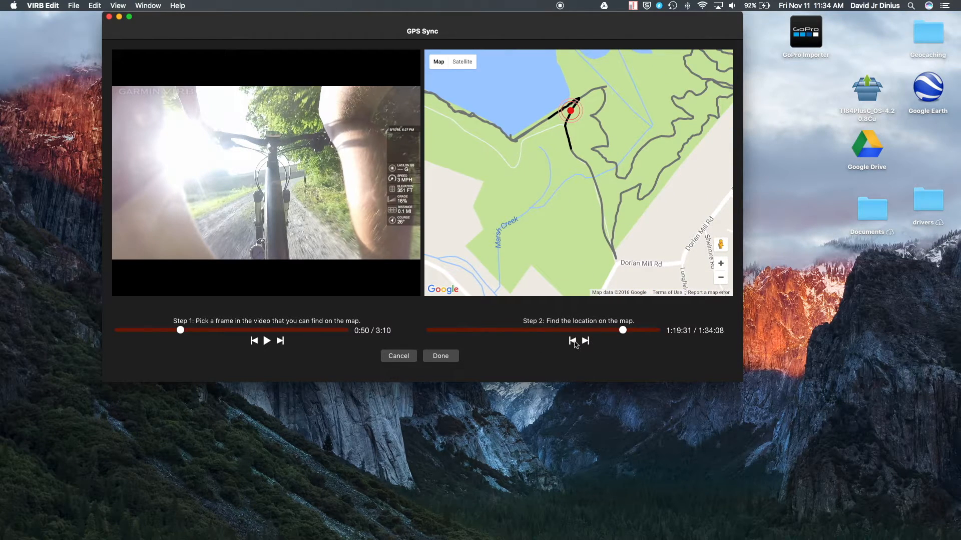
# Step: Step the track position back until the marker sits at 1:18:33 near Dorlan Mill Rd
pyautogui.click(572, 342)
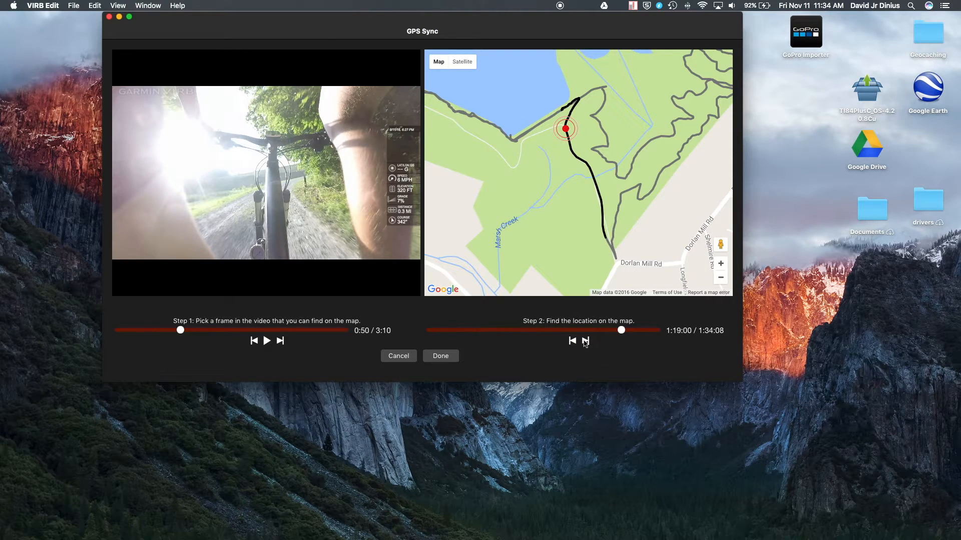
pyautogui.click(571, 341)
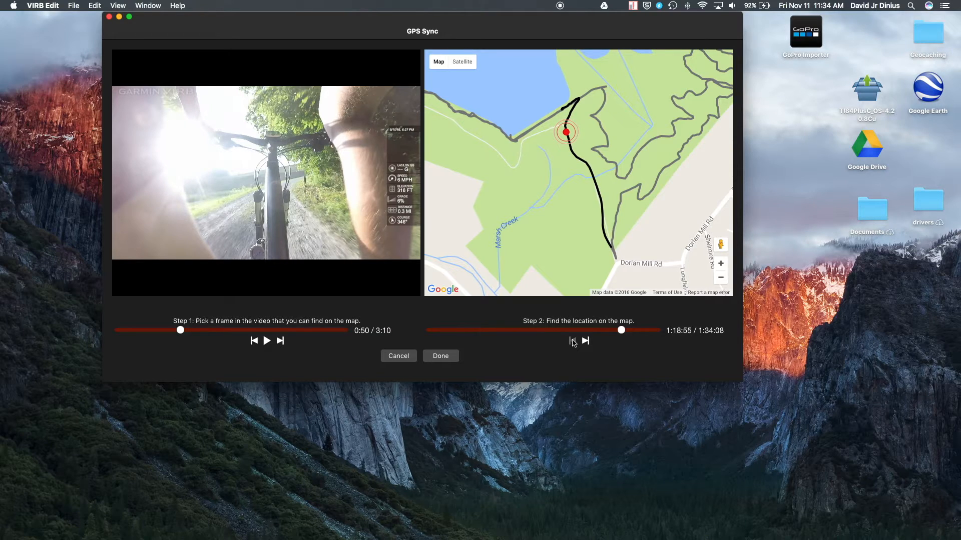
pyautogui.click(571, 341)
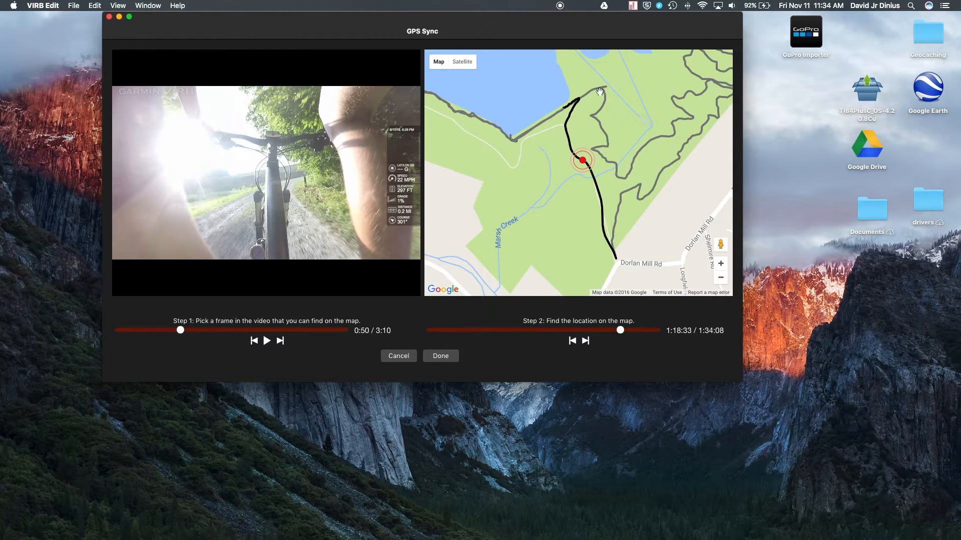
pyautogui.moveTo(274, 195)
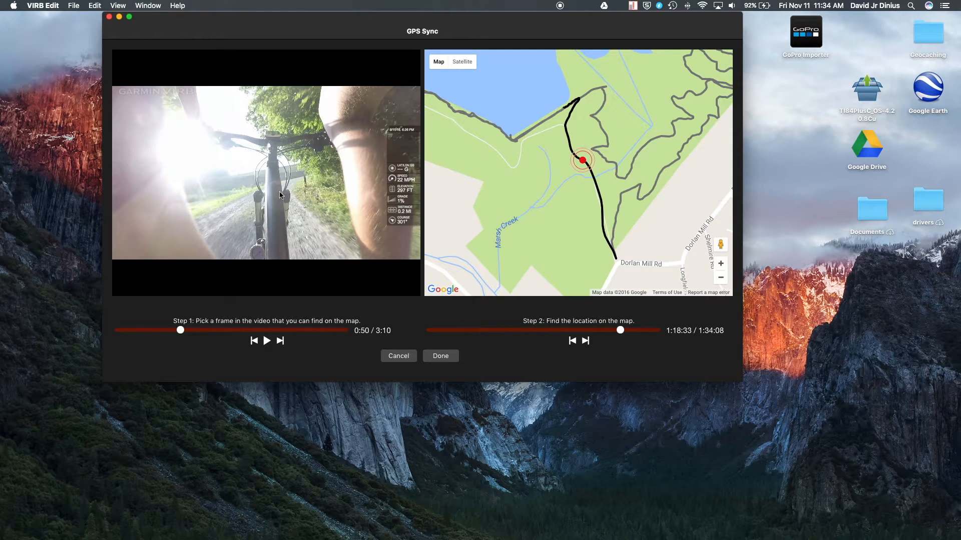
# Step: Scrub the video to the lakeside frame near 2:29, zoom the map out and nudge the track to 1:20:13
pyautogui.moveTo(180, 330); pyautogui.dragTo(294, 330)
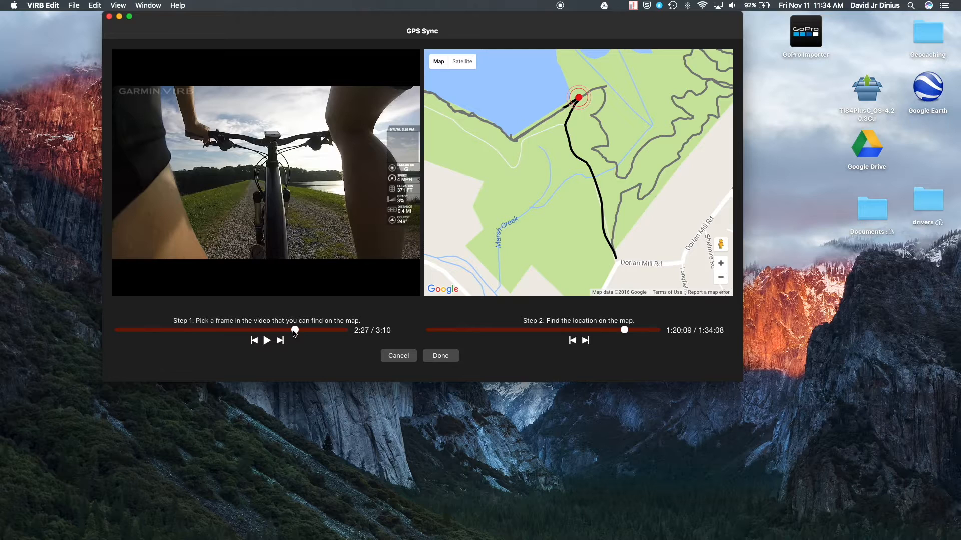
pyautogui.moveTo(295, 329); pyautogui.dragTo(291, 329)
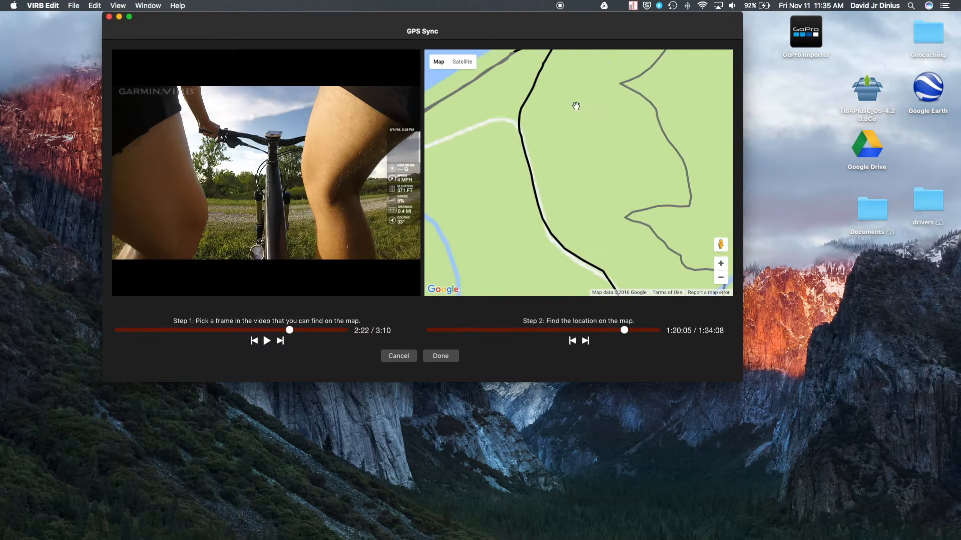
pyautogui.click(565, 137)
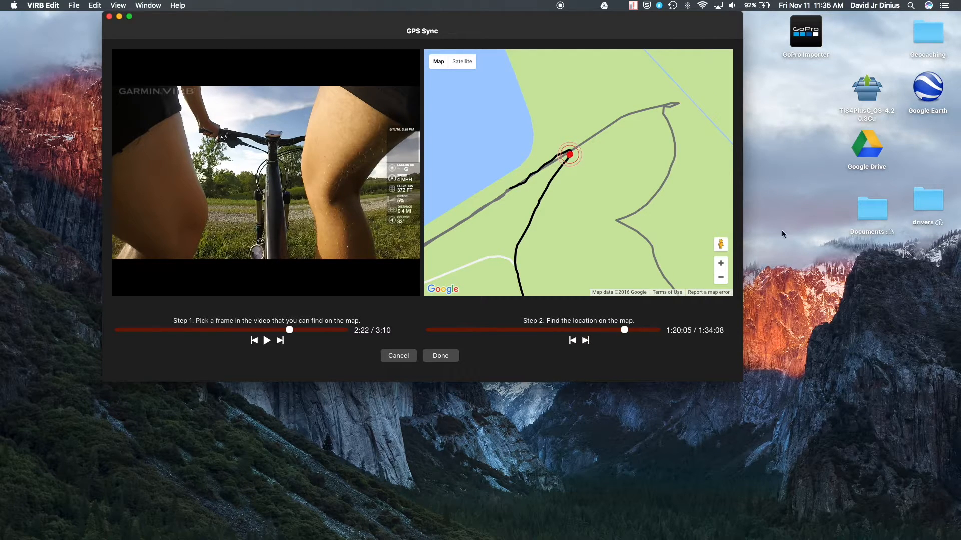
pyautogui.click(266, 340)
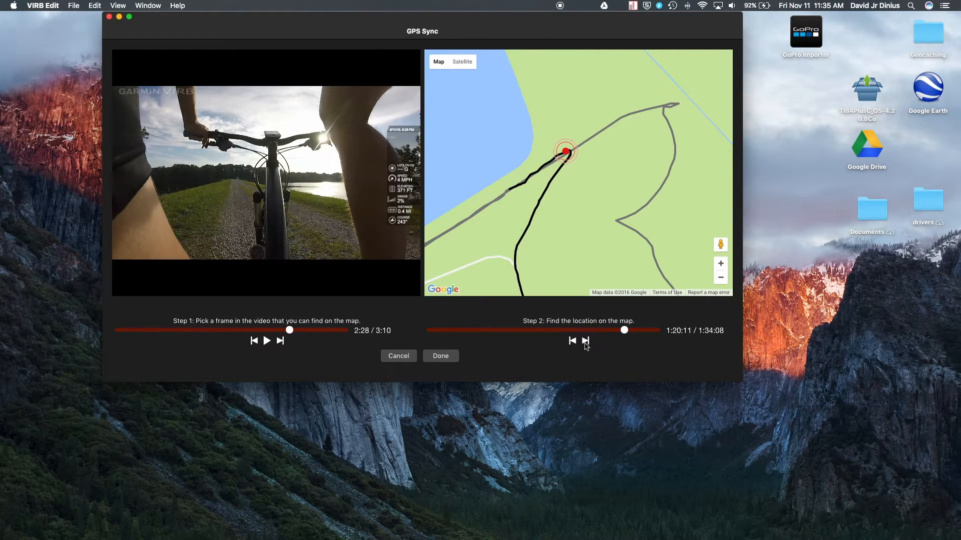
pyautogui.moveTo(296, 340)
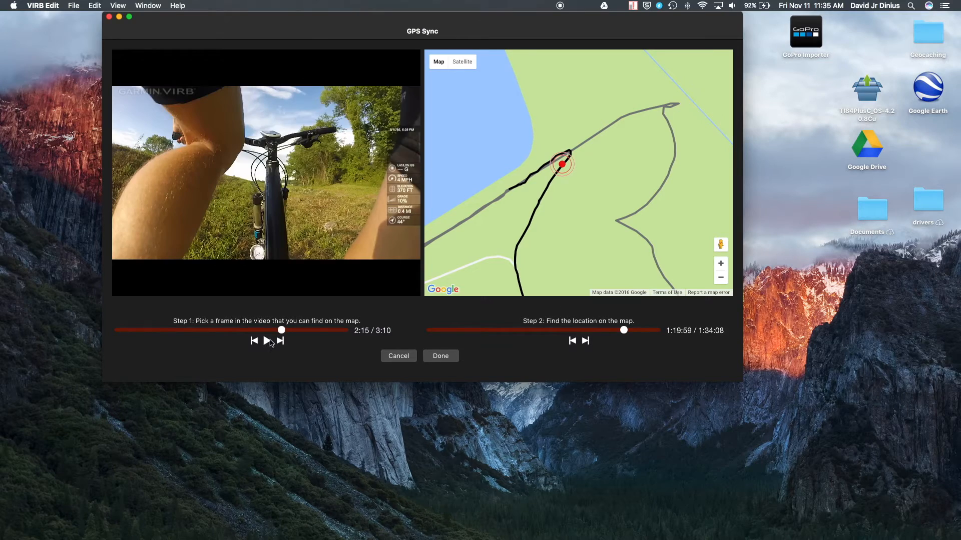
pyautogui.click(266, 341)
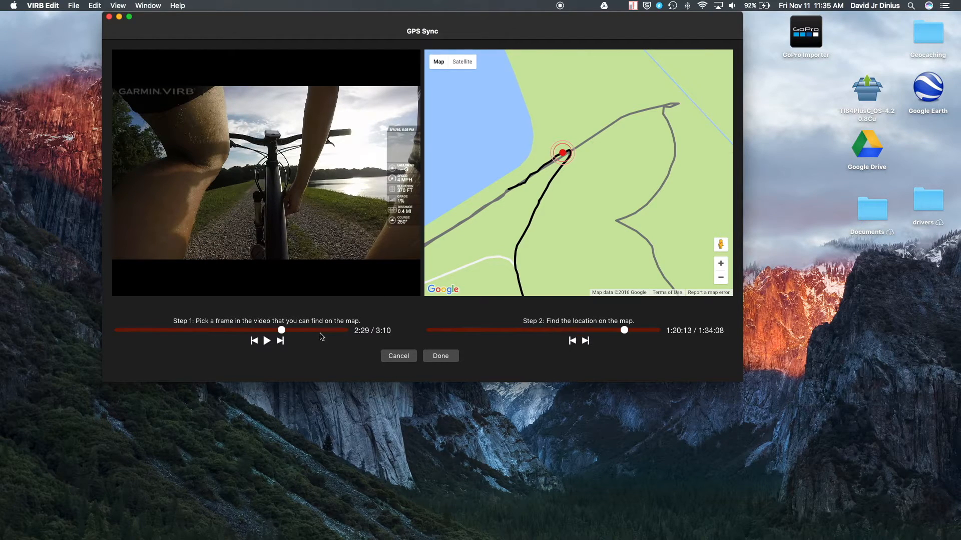
# Step: Drag the video back to the ride's start, about 12-15 seconds into the clip
pyautogui.moveTo(281, 330); pyautogui.dragTo(219, 330)
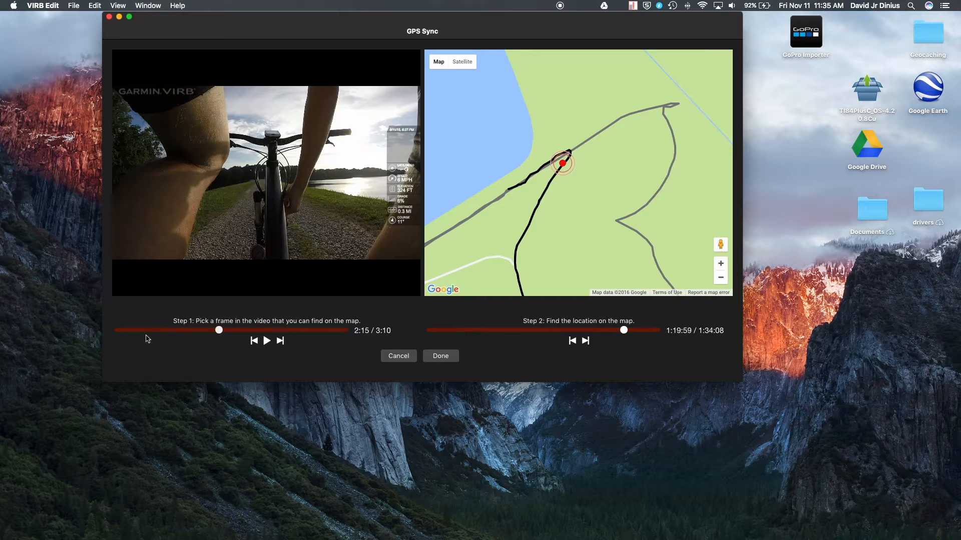
pyautogui.moveTo(219, 330); pyautogui.dragTo(119, 330)
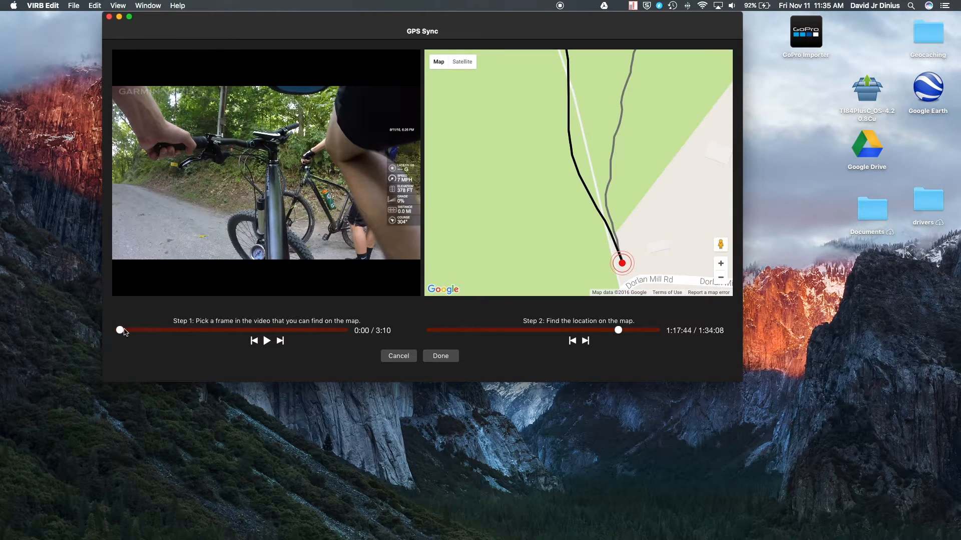
pyautogui.moveTo(119, 331); pyautogui.dragTo(125, 330)
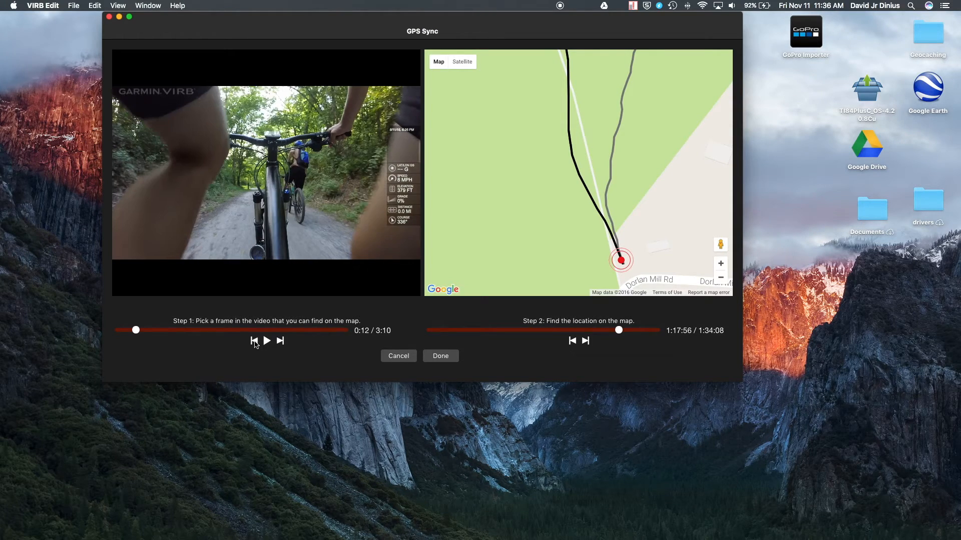
# Step: Play and pause to confirm the marker tracks near Dorlan Mill Rd at 1:17:59
pyautogui.click(266, 341)
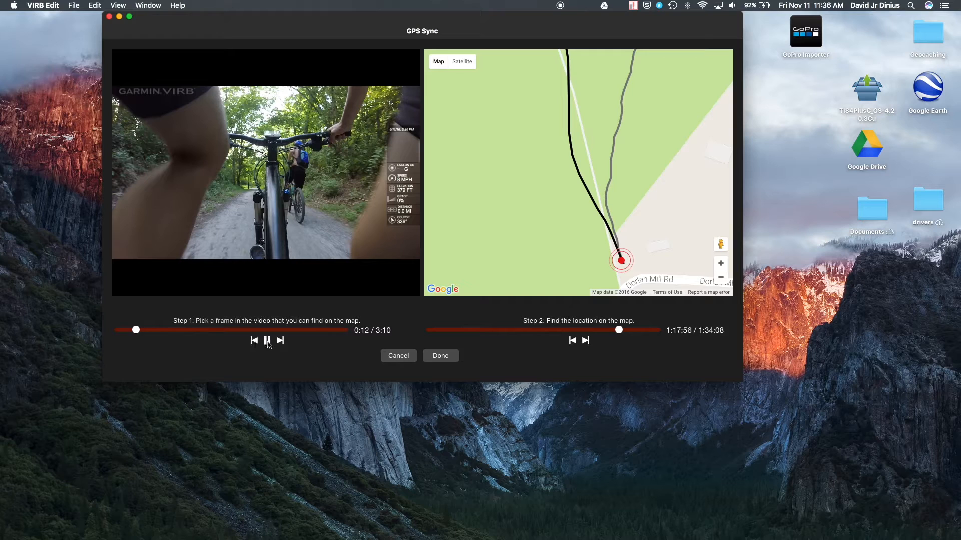
pyautogui.click(267, 340)
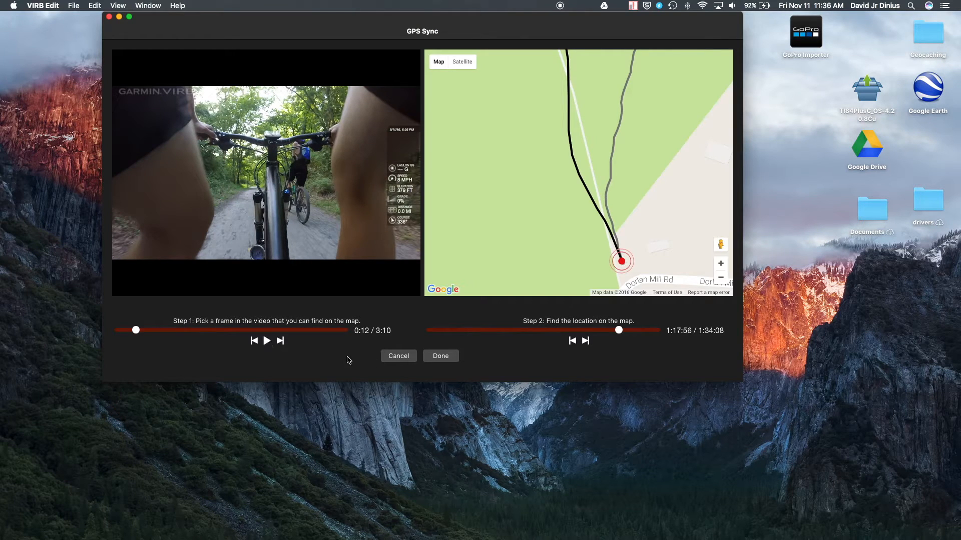
pyautogui.click(266, 341)
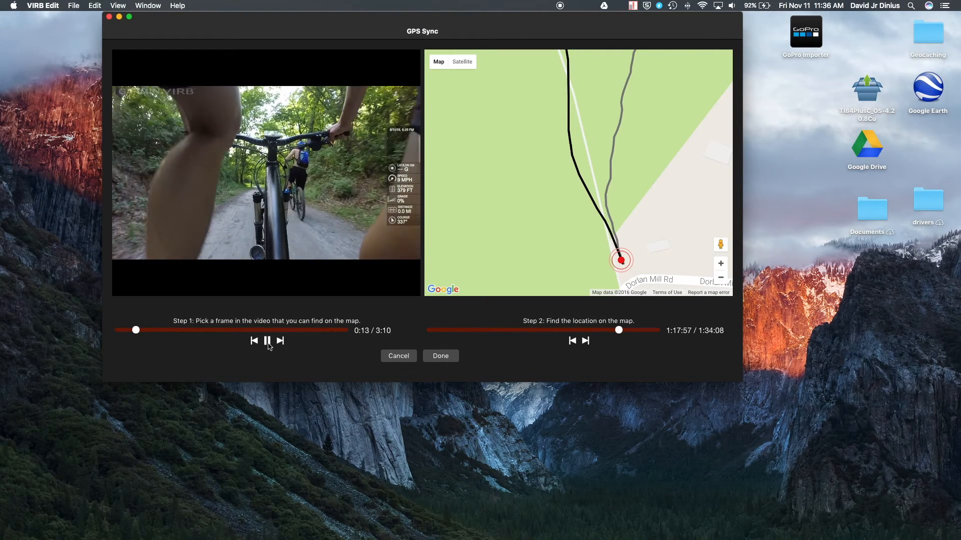
pyautogui.click(266, 341)
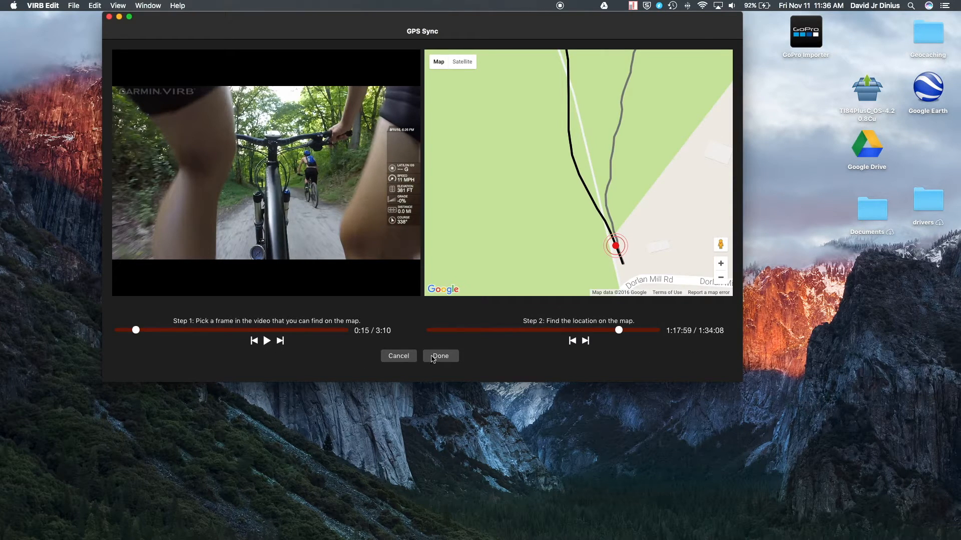
pyautogui.moveTo(433, 362)
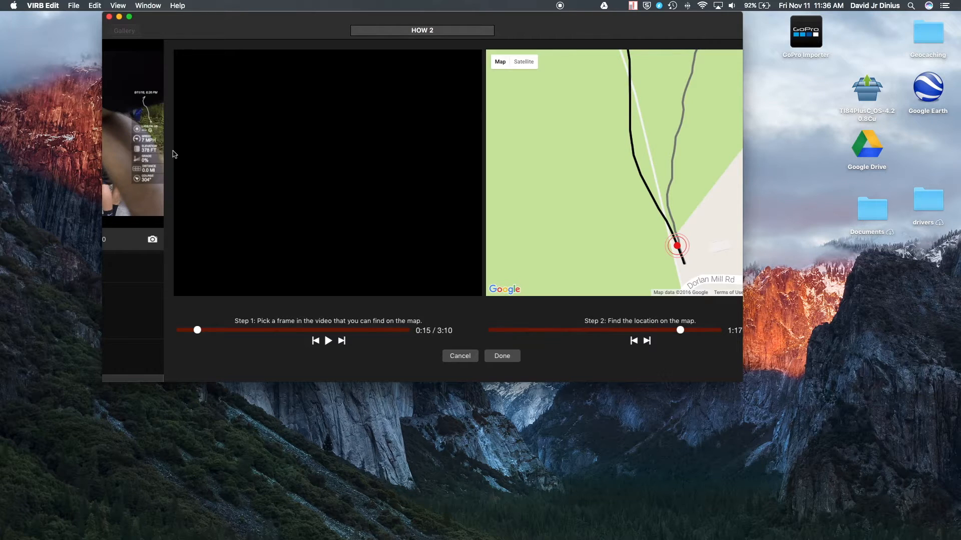
# Step: Close the GPS Sync window and show the available G-Metrix gauges list
pyautogui.click(501, 356)
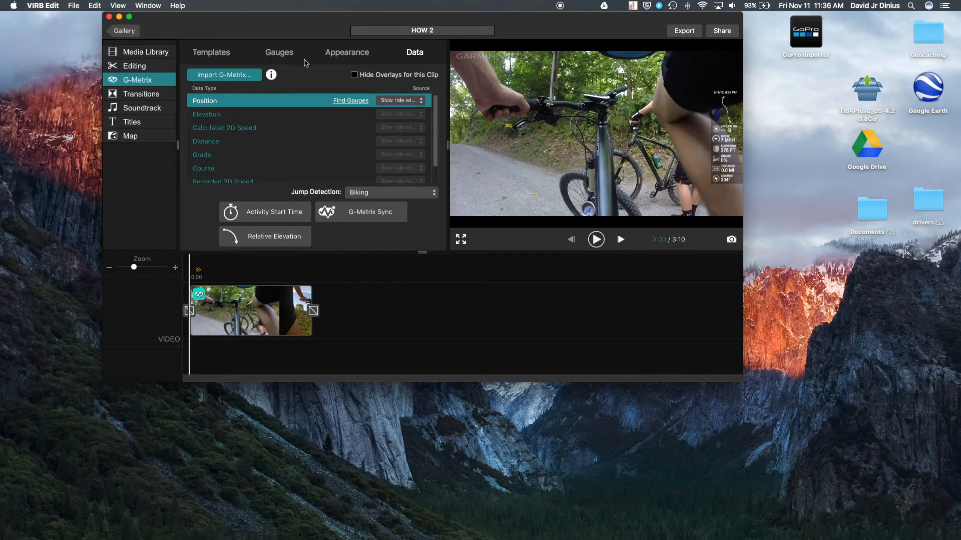
pyautogui.moveTo(494, 190)
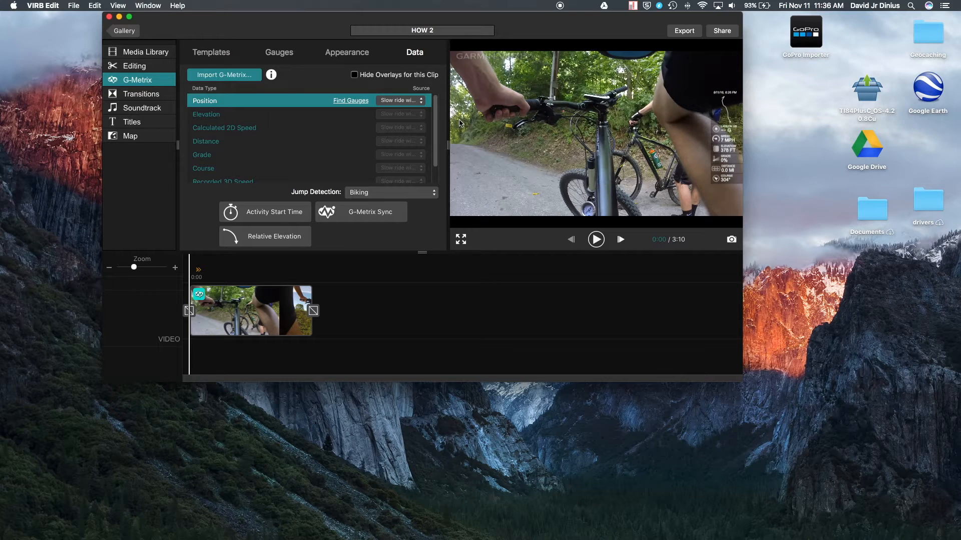
pyautogui.click(279, 52)
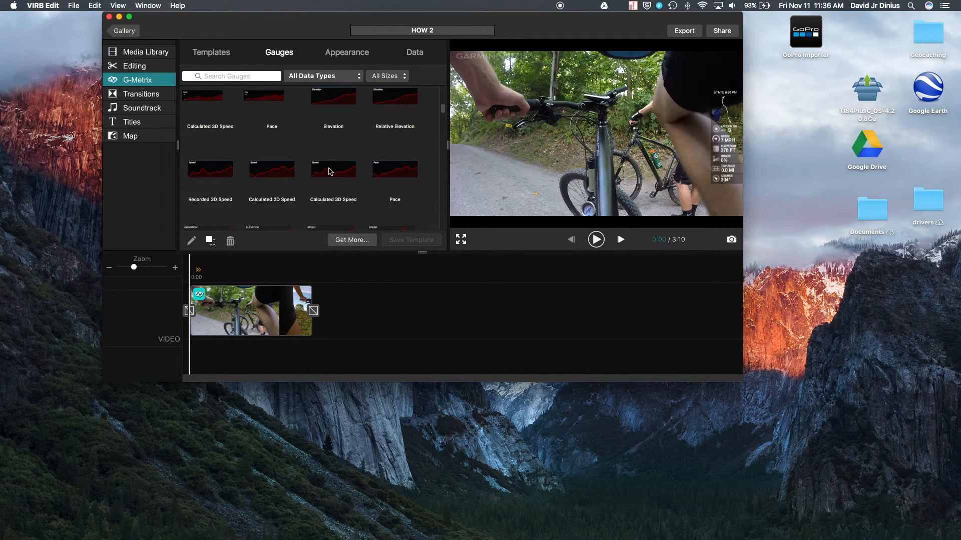
# Step: Overlay the Elevation graph gauge and position it on the frame's left side
pyautogui.click(332, 110)
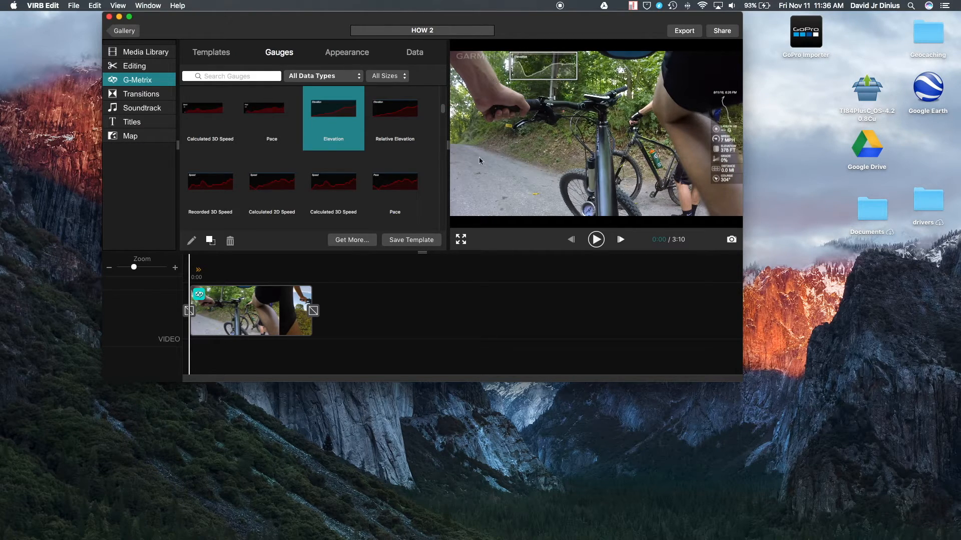
pyautogui.moveTo(542, 66); pyautogui.dragTo(488, 201)
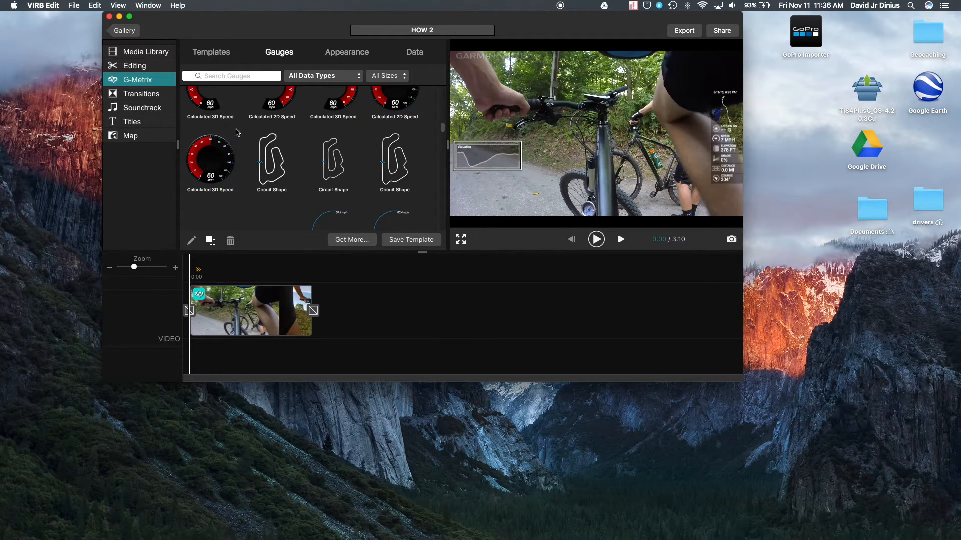
pyautogui.moveTo(708, 100)
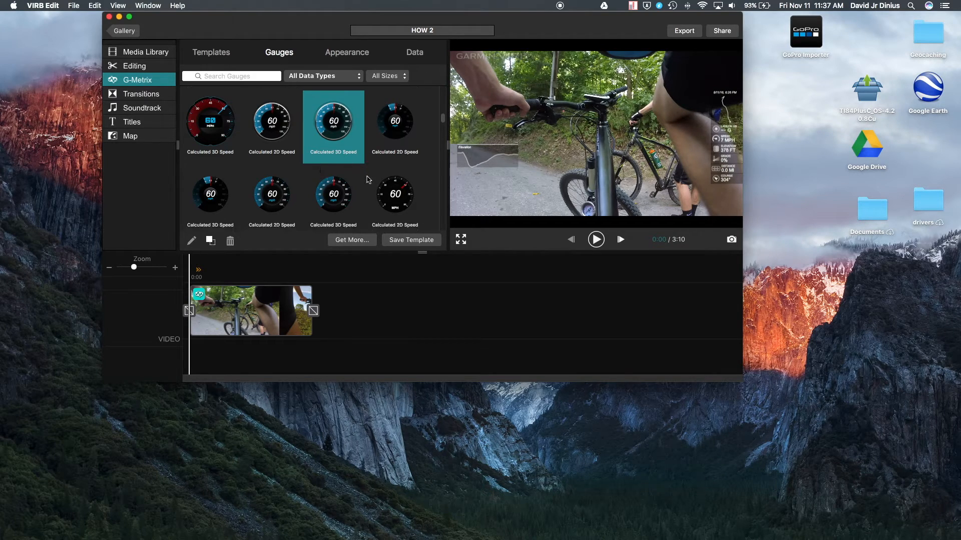
pyautogui.moveTo(364, 179)
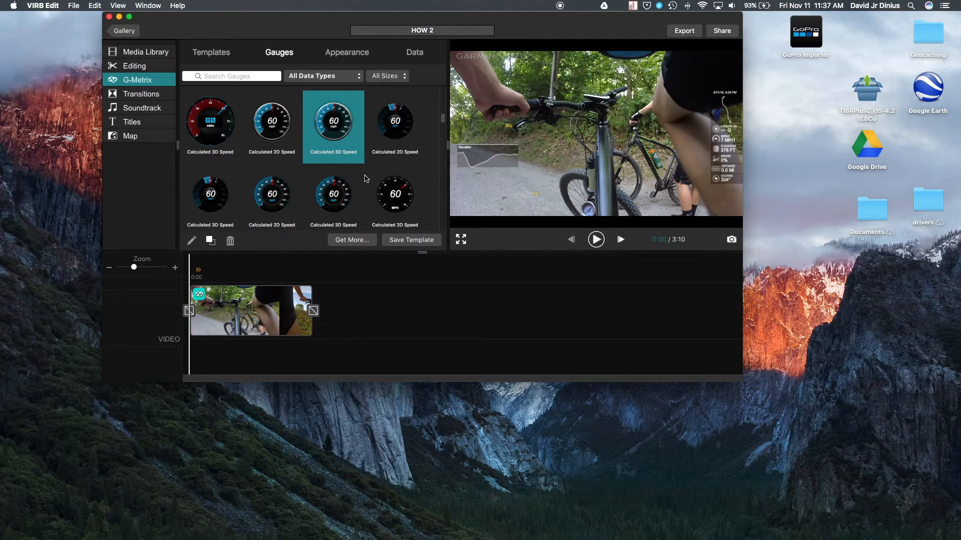
# Step: Place a blue Calculated 3D Speed speedometer in the video's lower-left corner
pyautogui.scroll(-3)
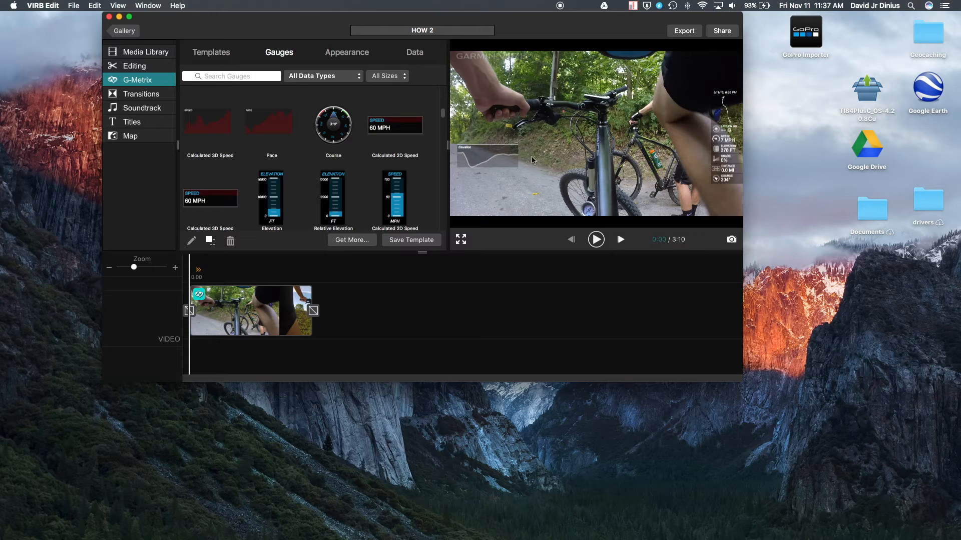
pyautogui.scroll(-3)
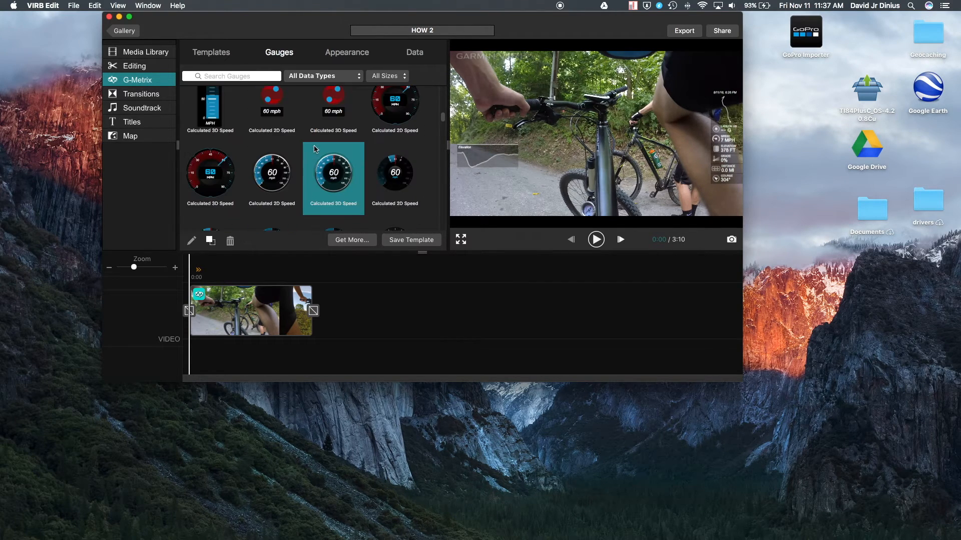
pyautogui.moveTo(333, 172); pyautogui.dragTo(486, 178)
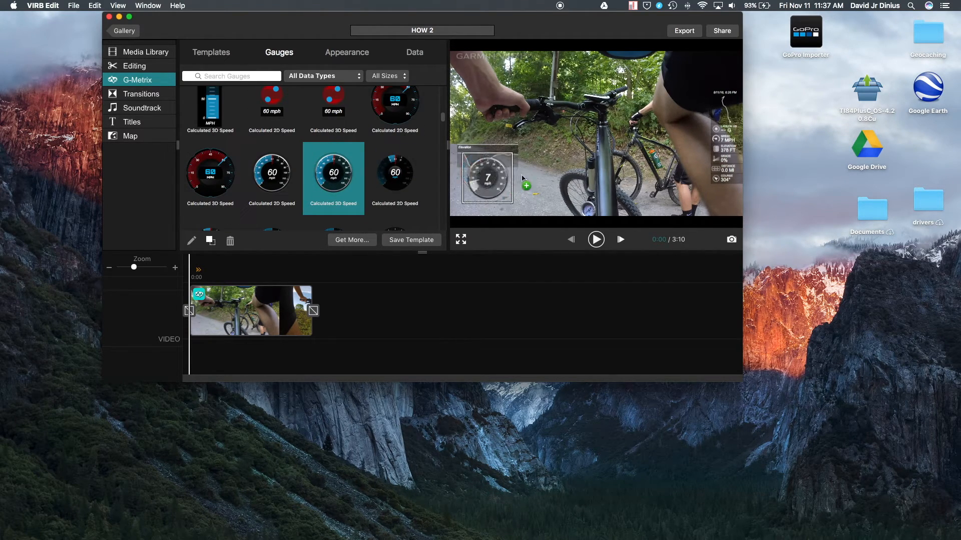
pyautogui.moveTo(486, 178); pyautogui.dragTo(539, 177)
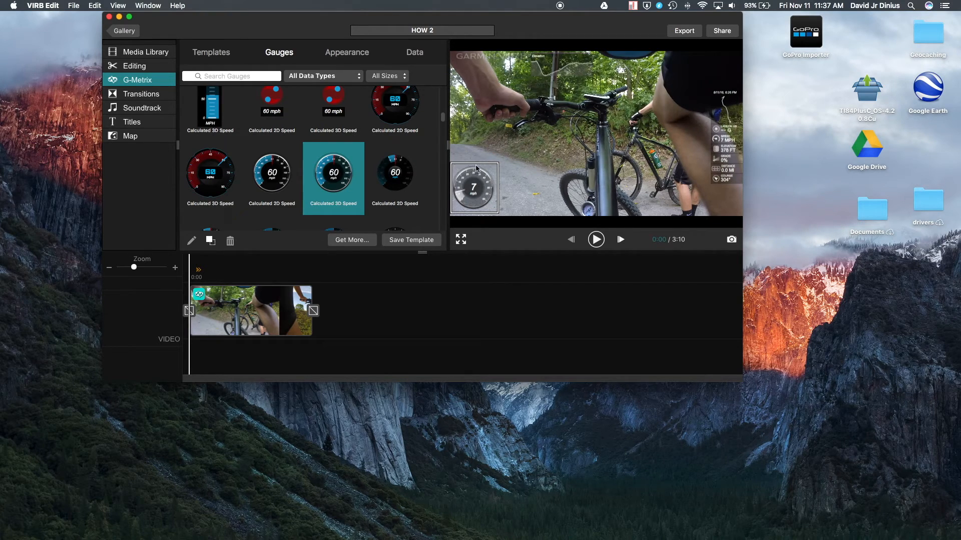
pyautogui.moveTo(697, 41)
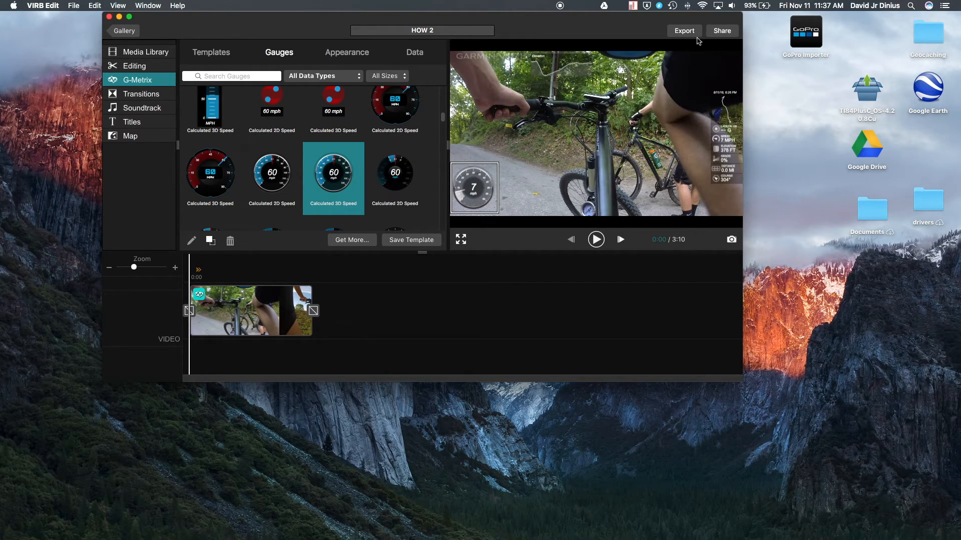
pyautogui.moveTo(697, 67)
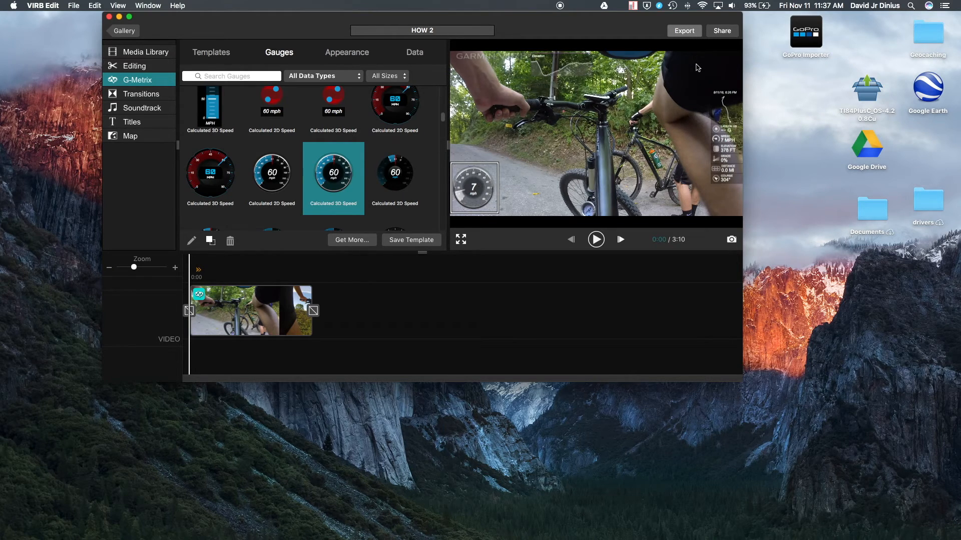
# Step: Bring up the Export Video to MP4 settings screen
pyautogui.click(683, 31)
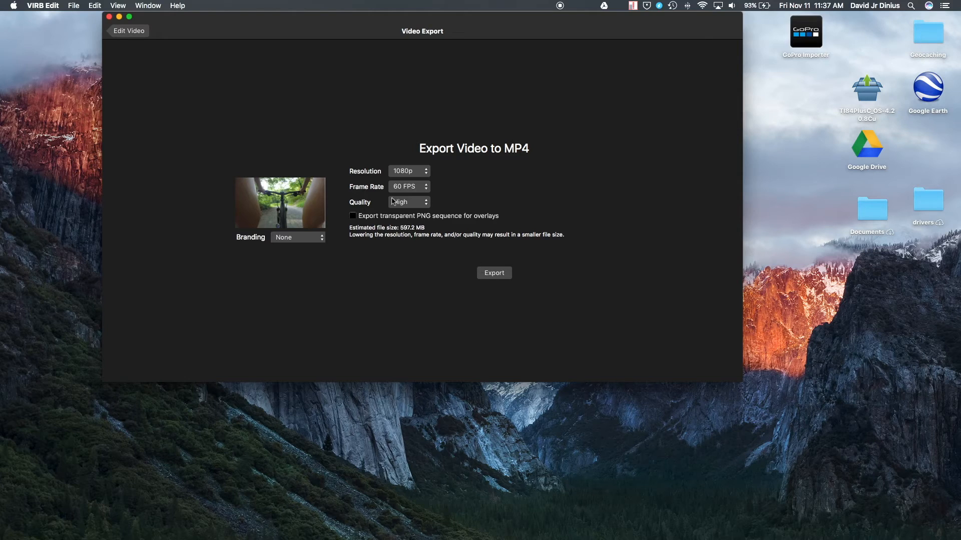